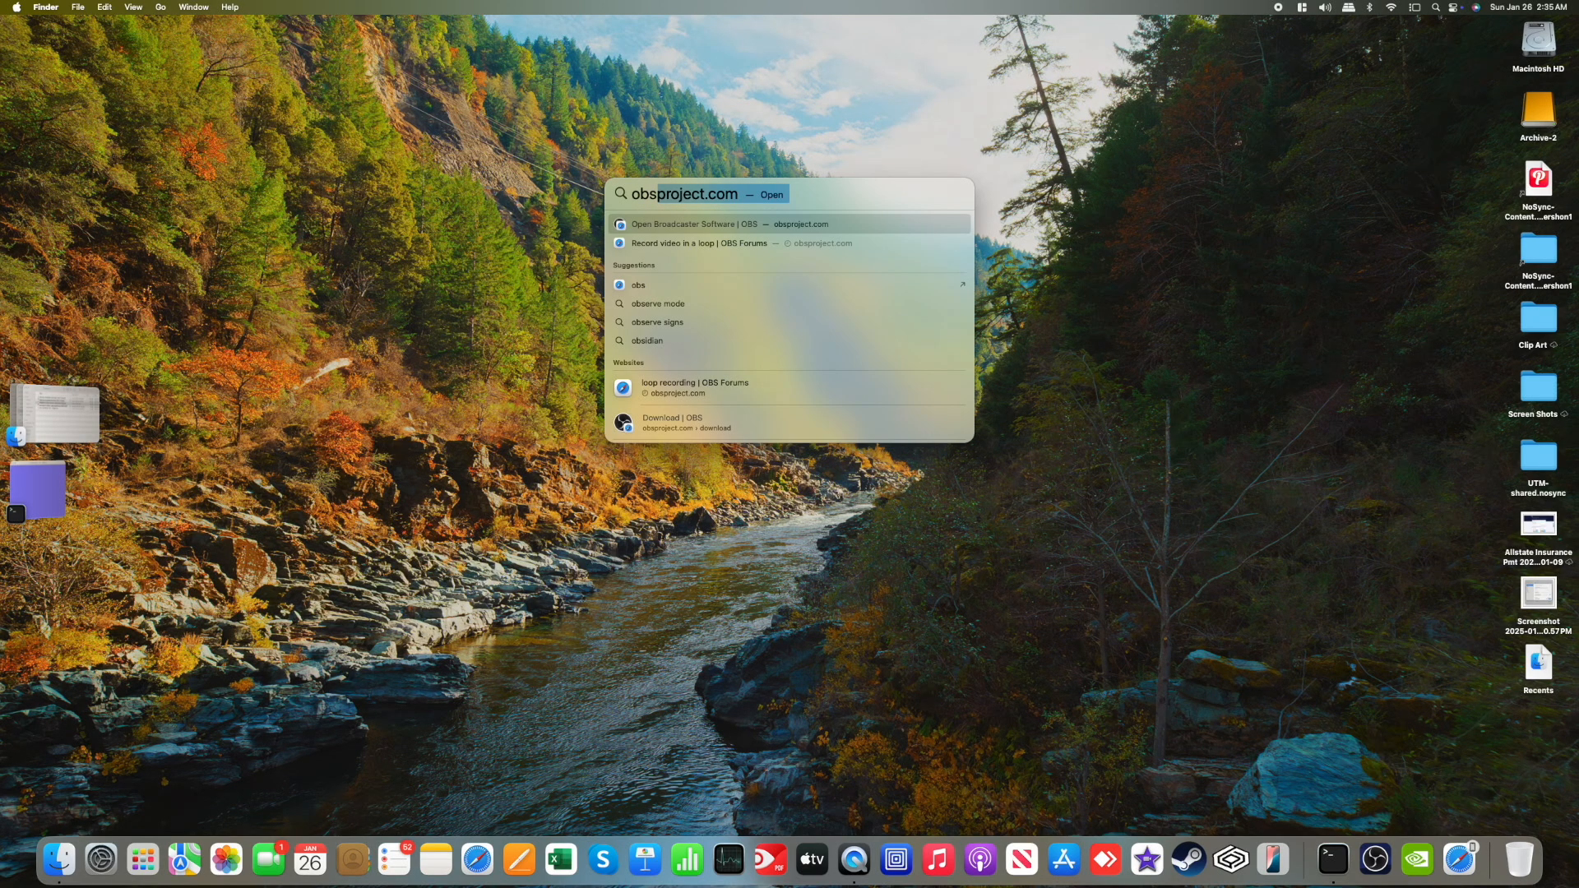
# Step: Search Spotlight for Excel, Safari, UTM and 'ge', scroll the results, then dismiss it
pyautogui.write('exc')
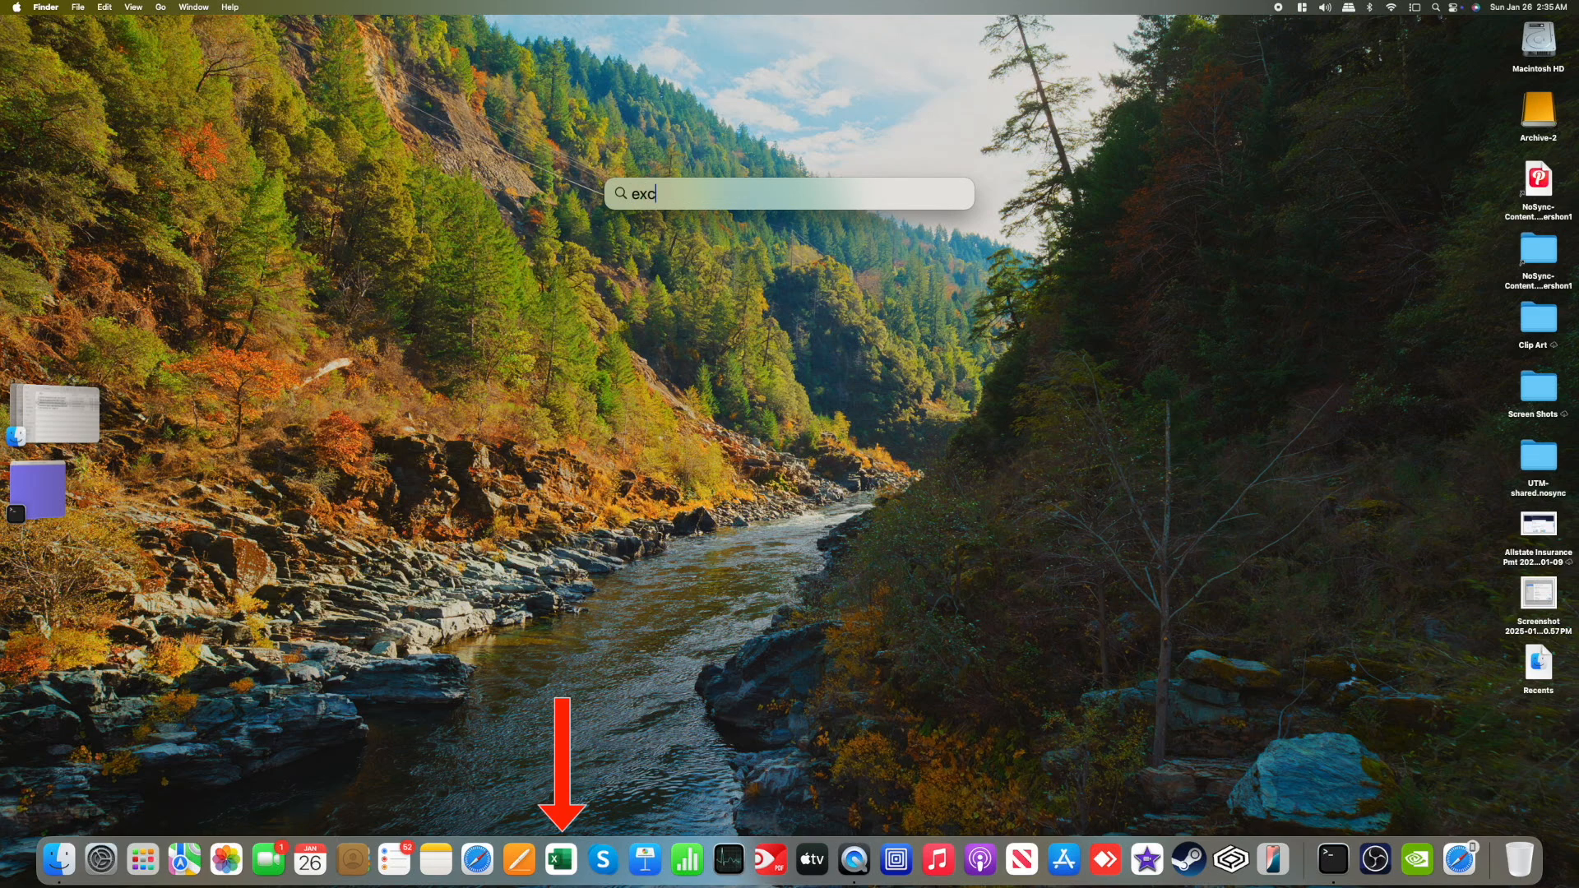
pyautogui.write('l')
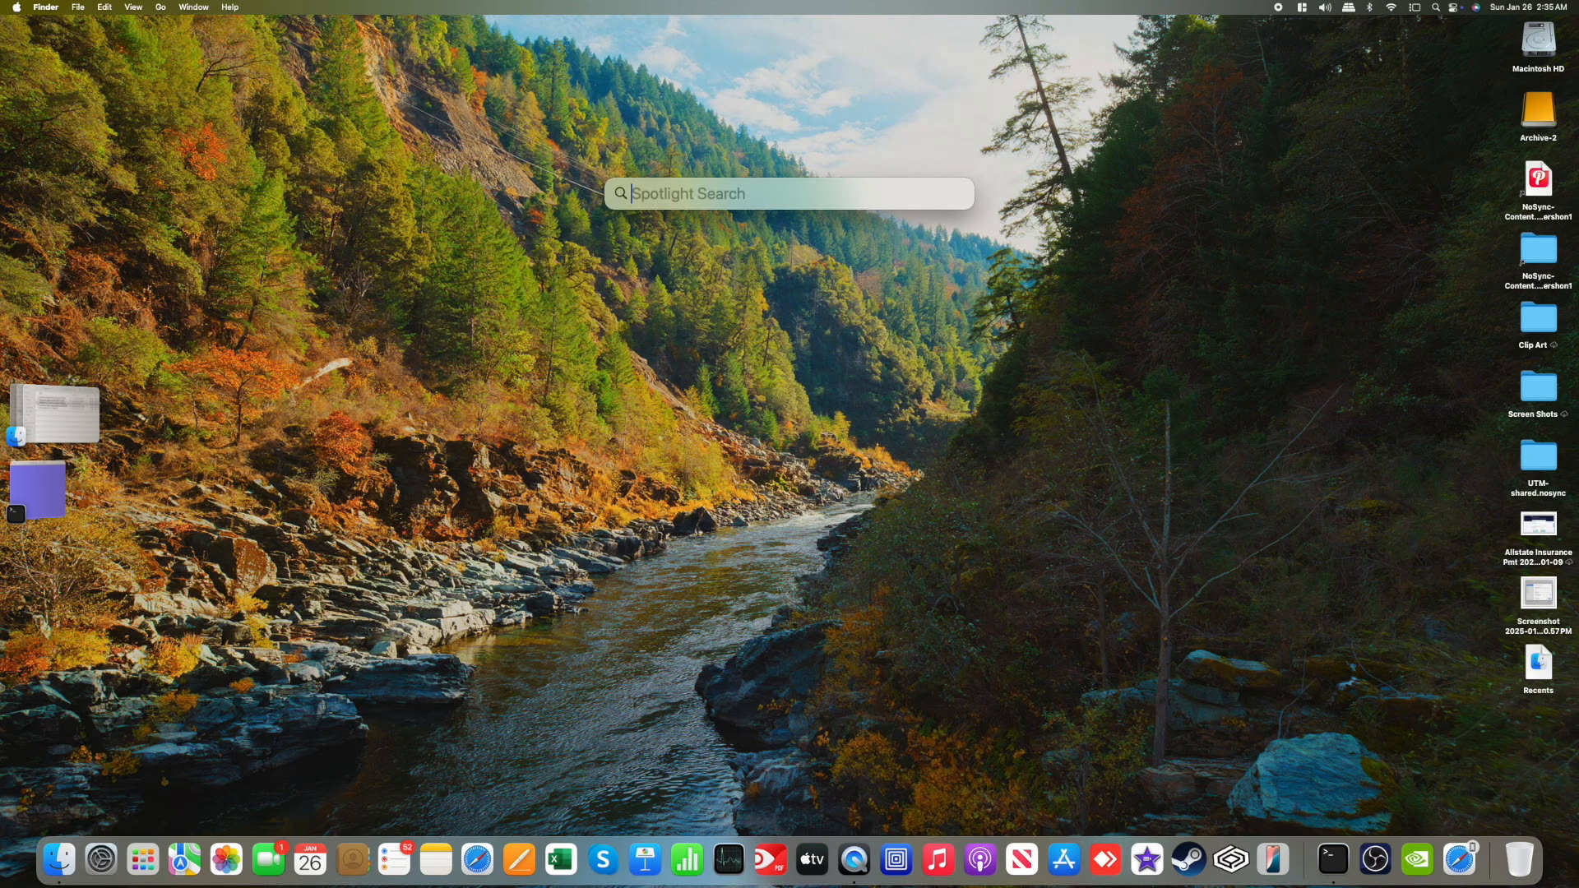
pyautogui.write('safari')
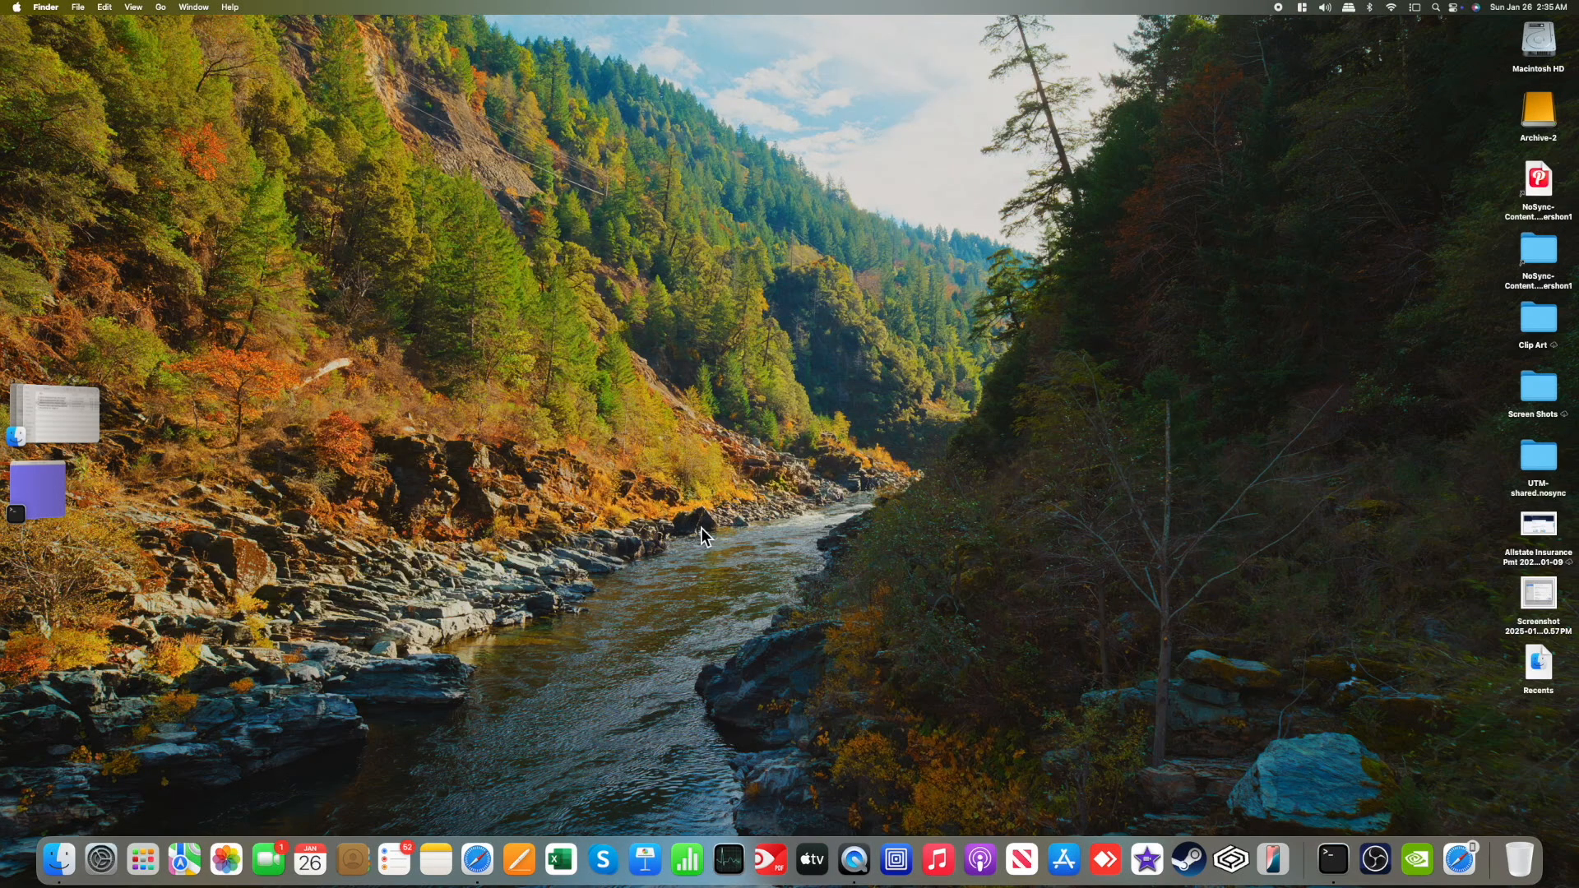
pyautogui.write('utm')
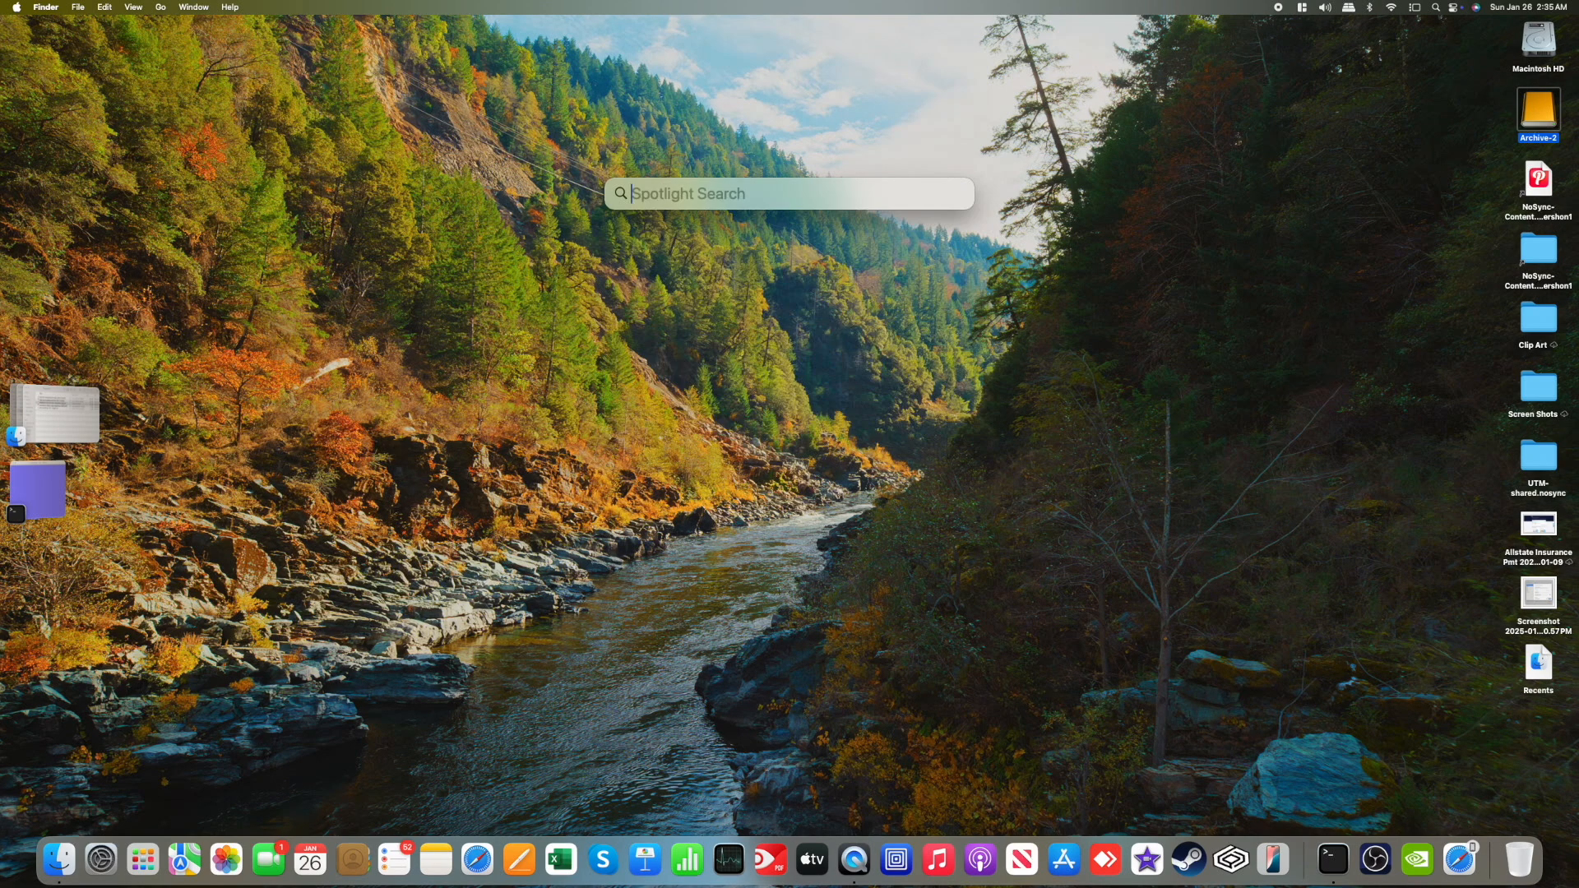
pyautogui.write('ge')
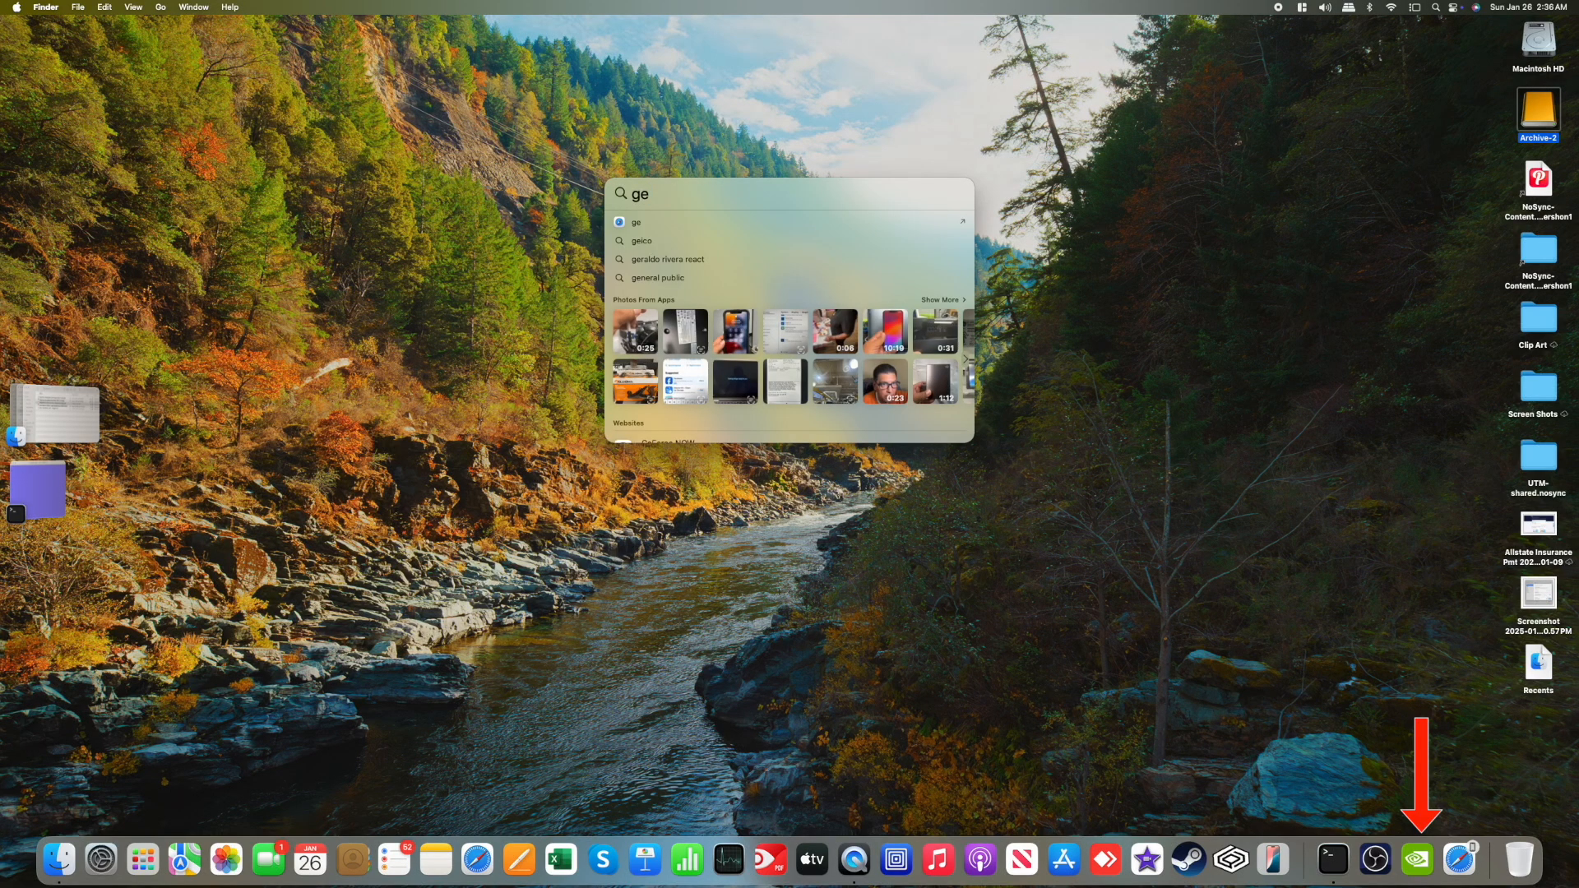
pyautogui.scroll(-3)
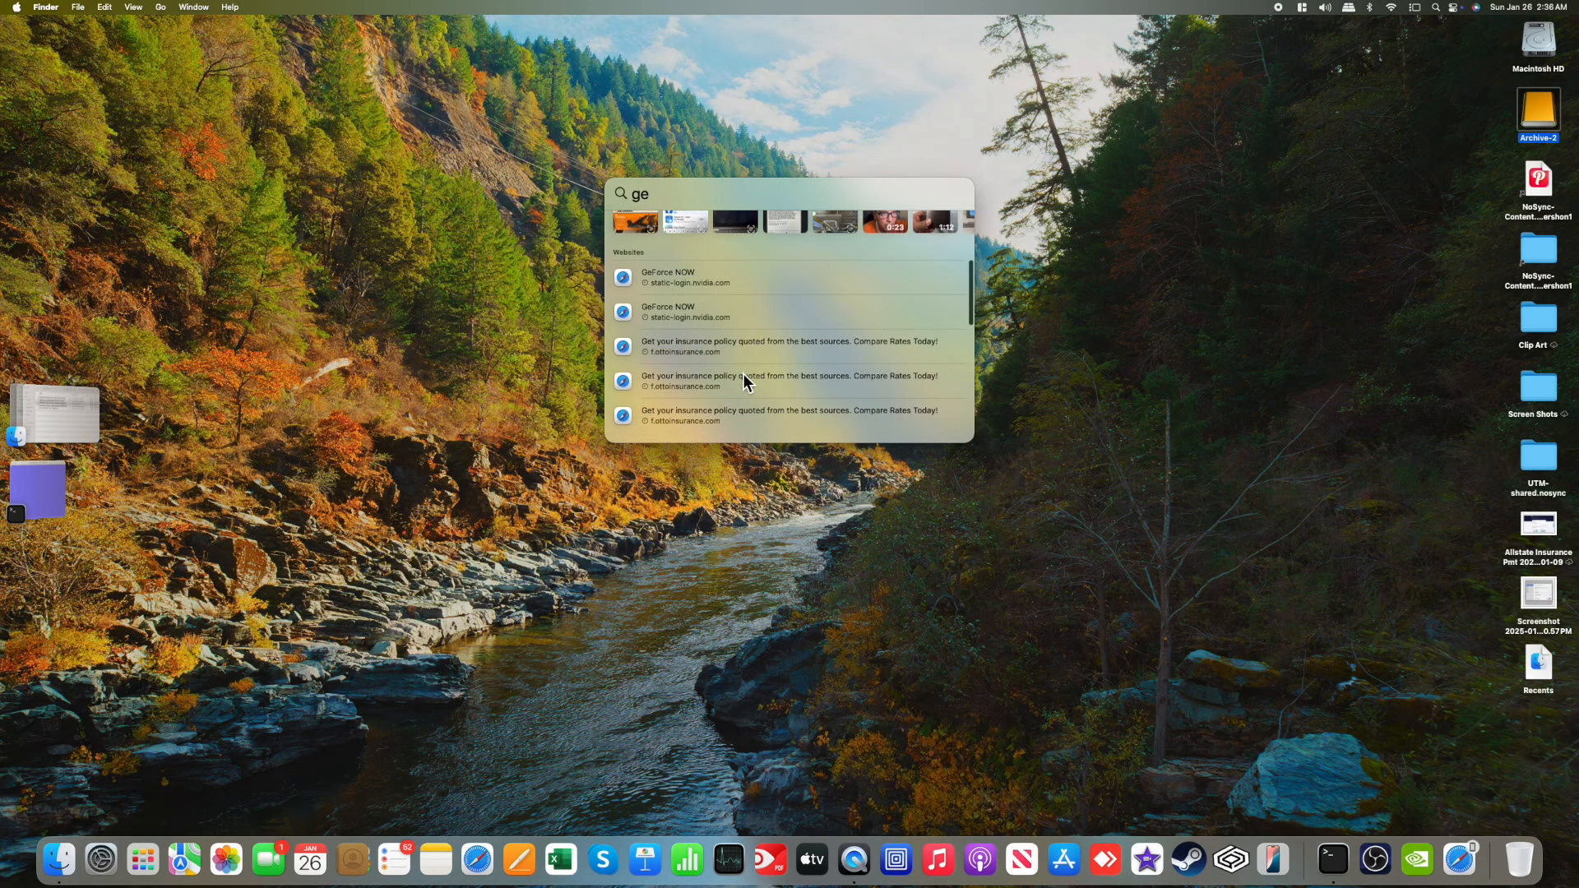
pyautogui.press('escape')
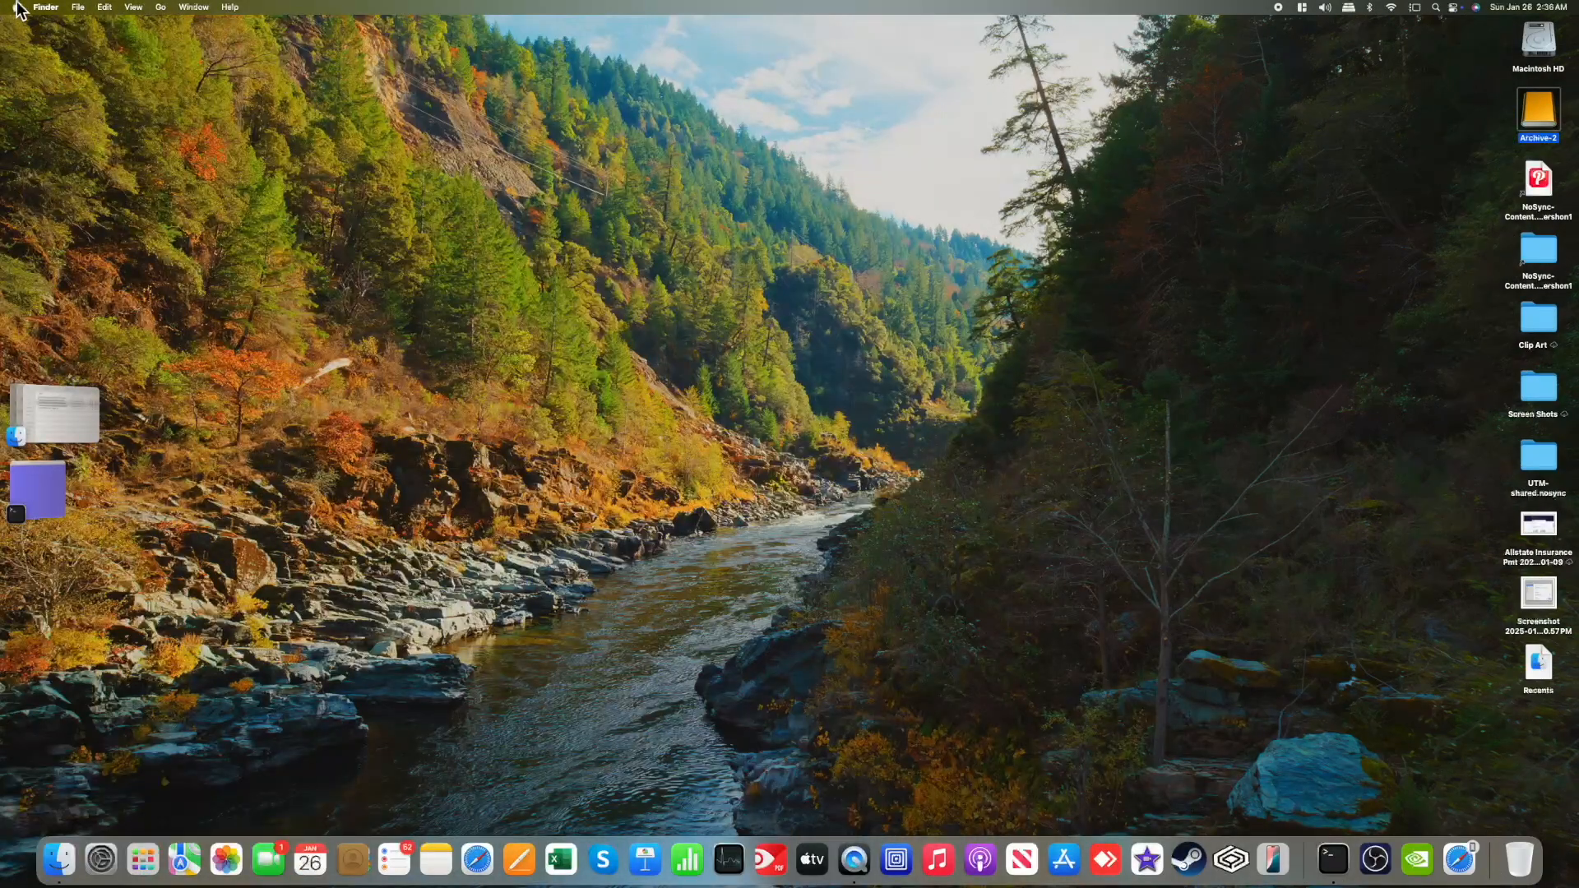
# Step: Open System Settings to the Spotlight pane and show its Search Privacy excluded locations
pyautogui.click(16, 7)
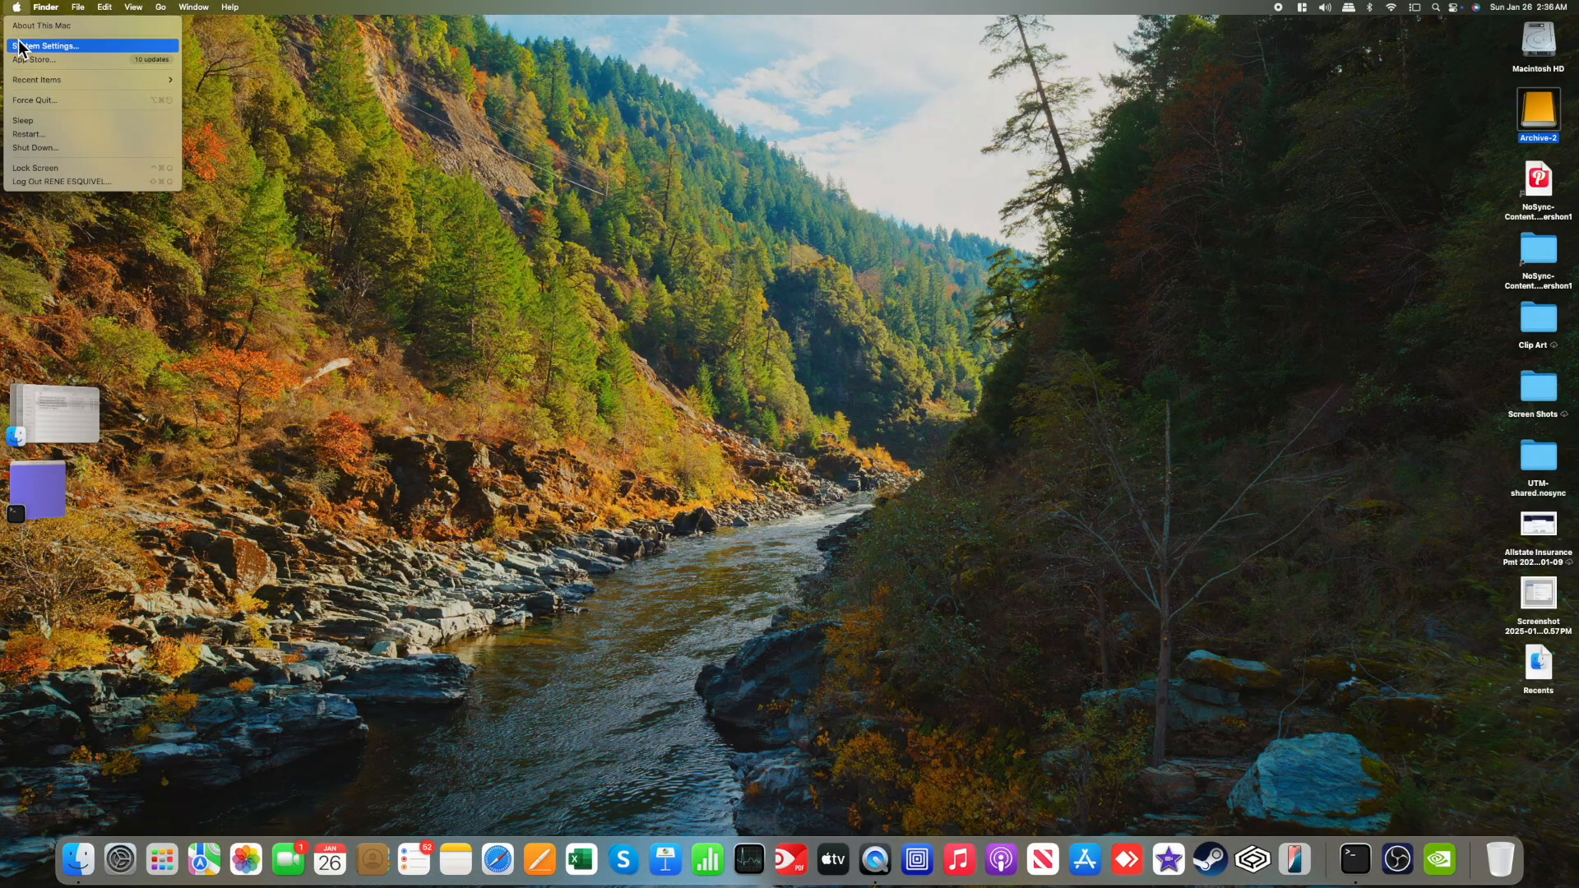
pyautogui.click(50, 45)
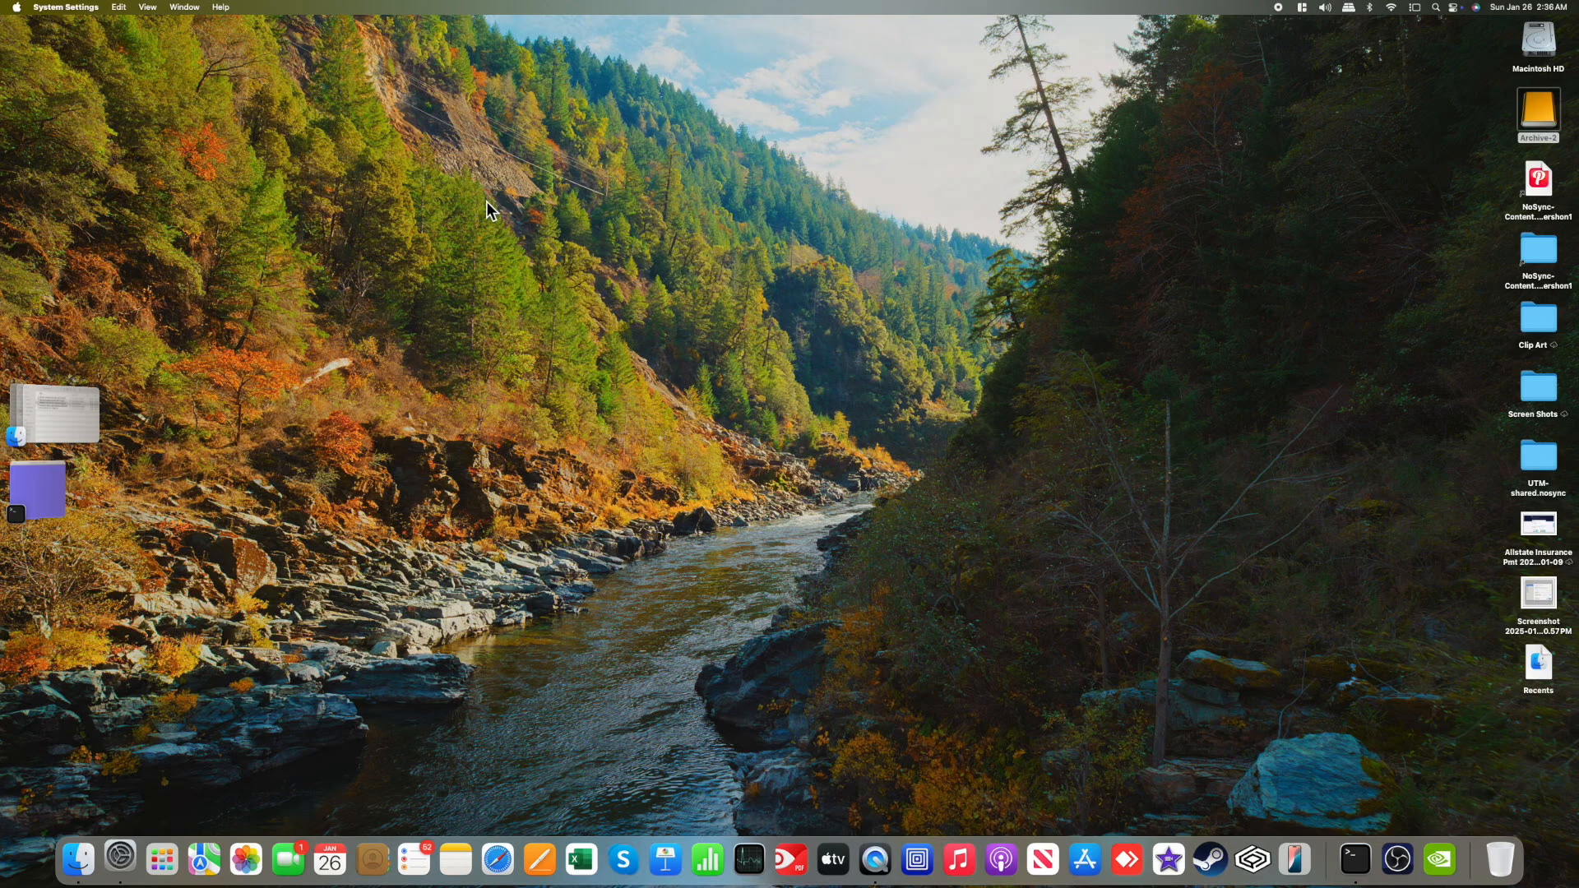
pyautogui.click(118, 860)
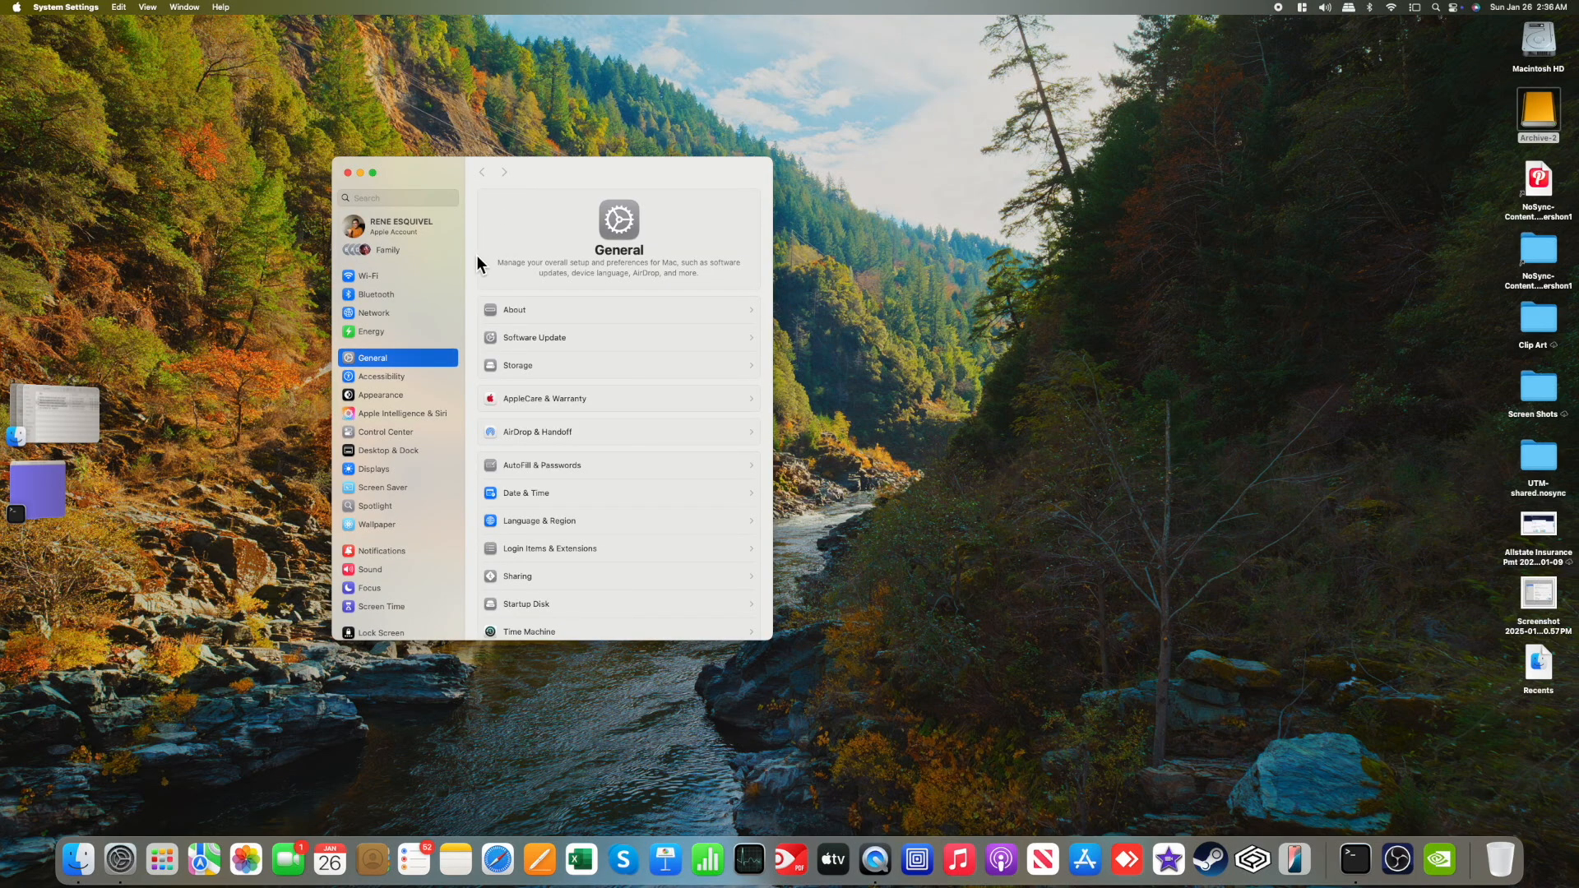
pyautogui.moveTo(396, 501)
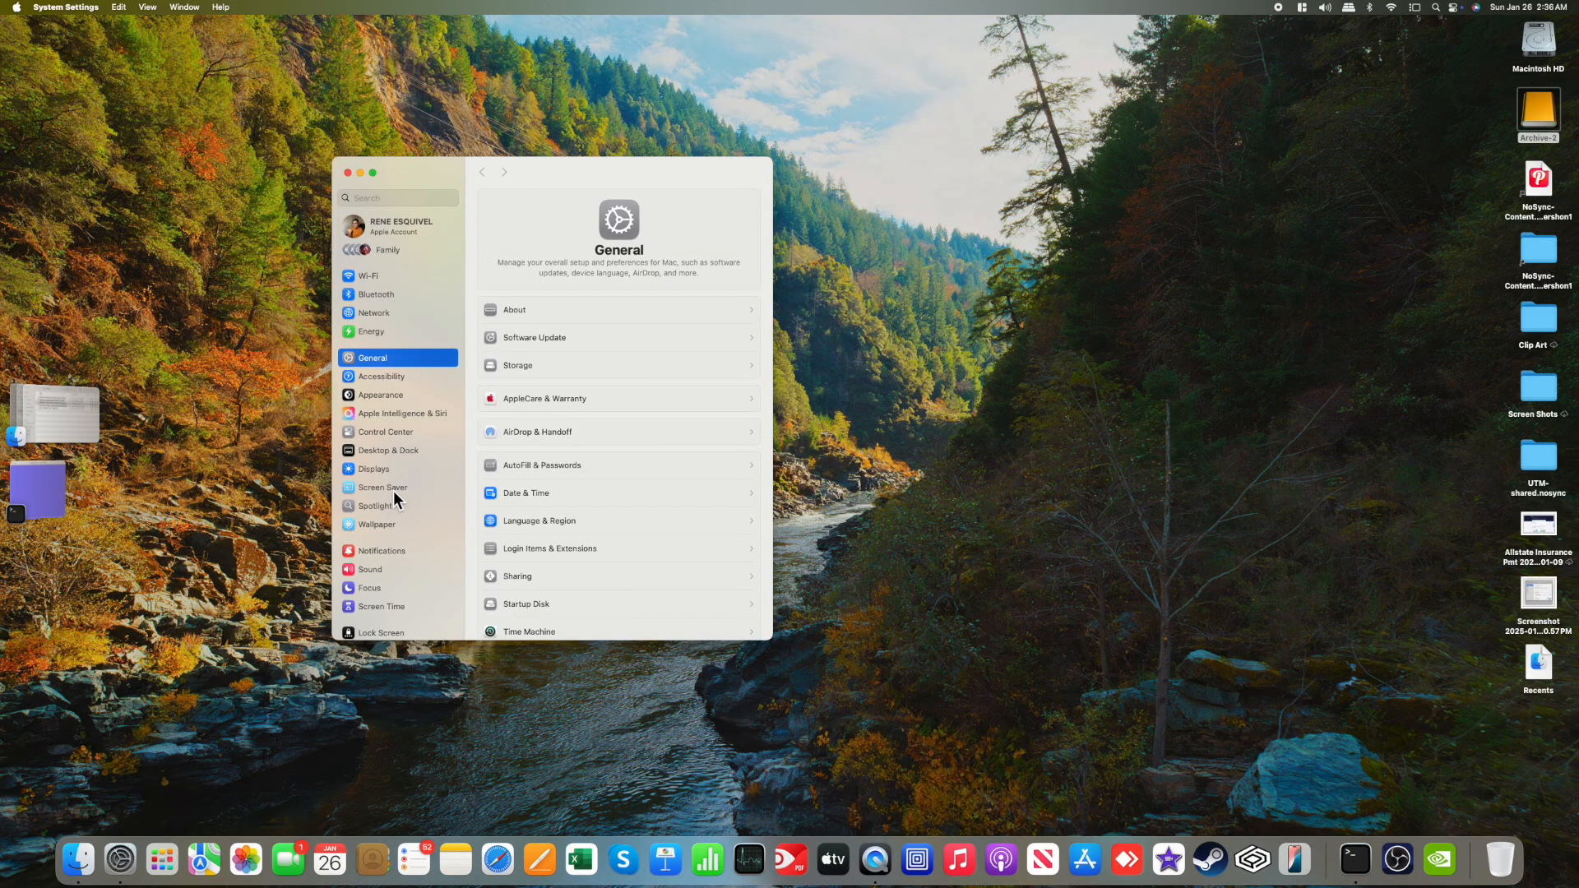
pyautogui.click(375, 506)
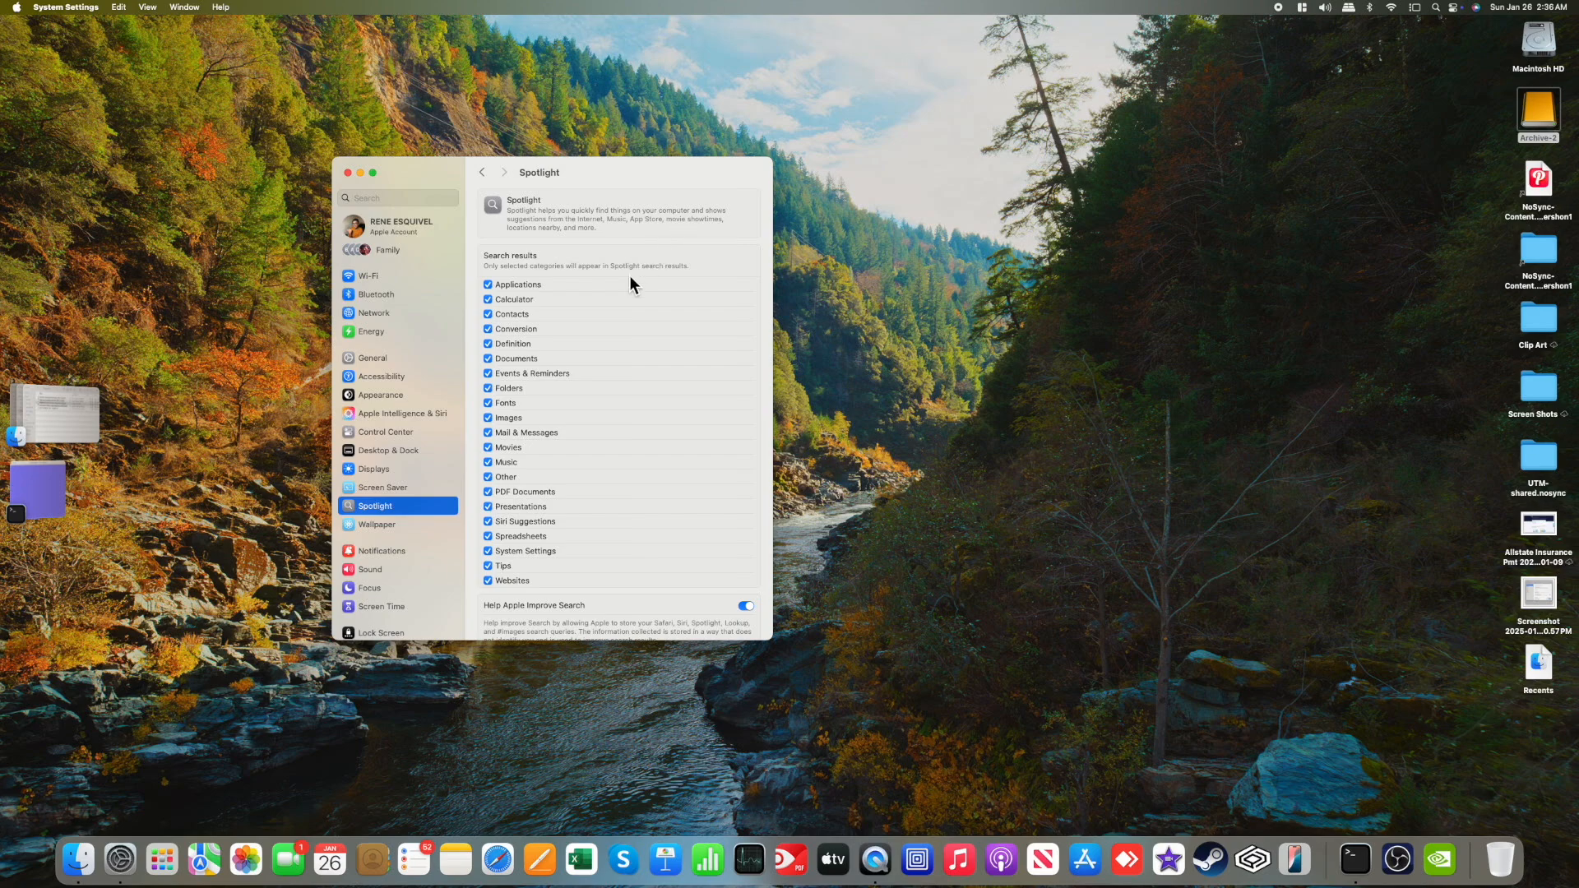
pyautogui.scroll(-3)
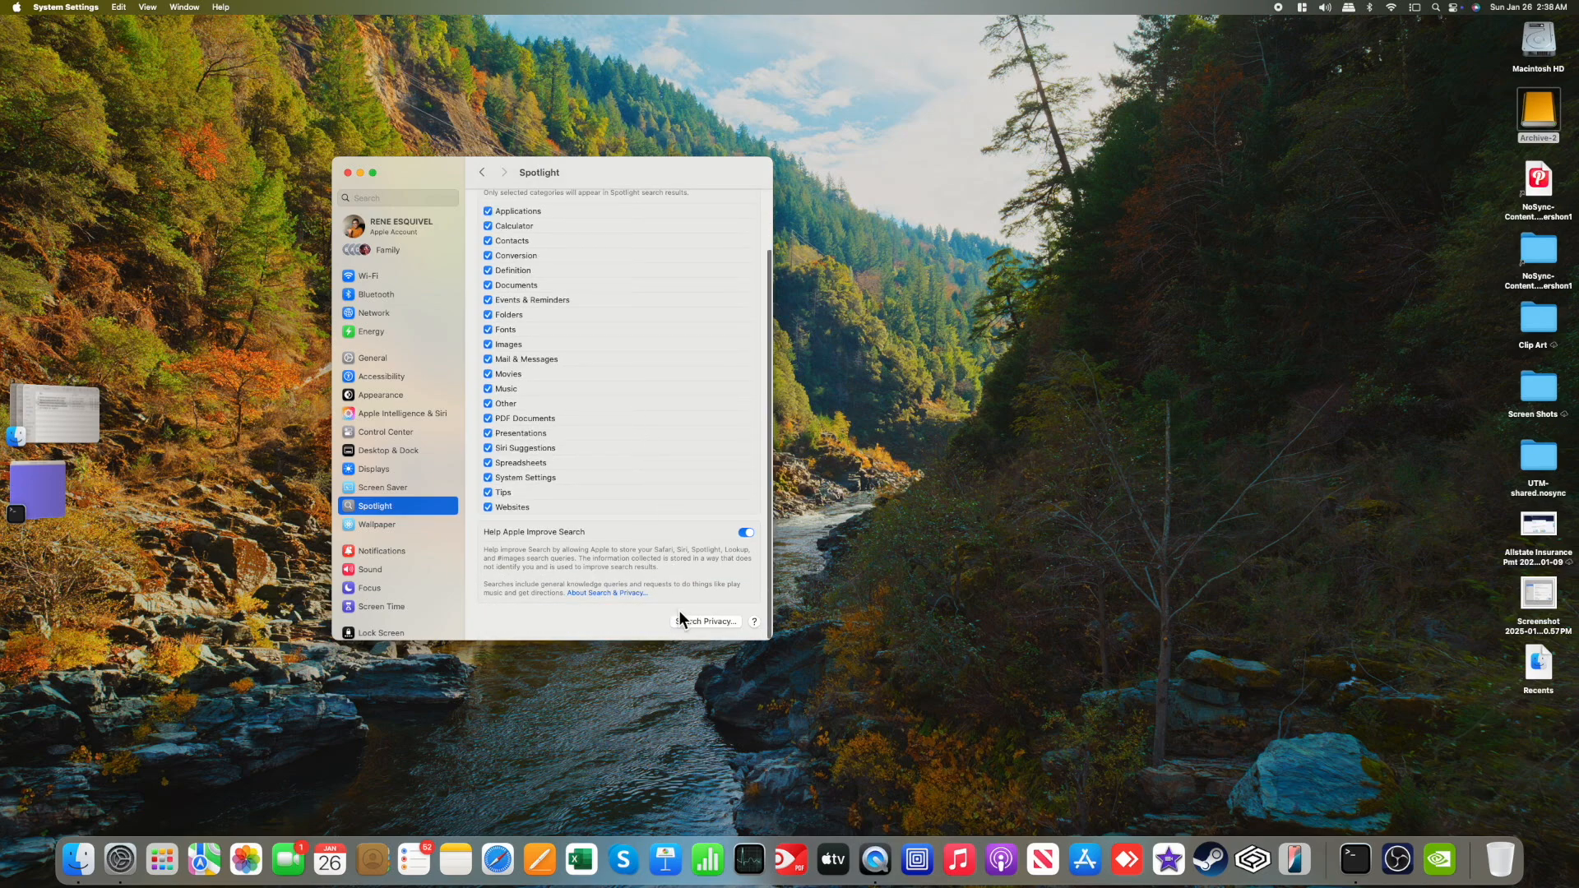
pyautogui.scroll(3)
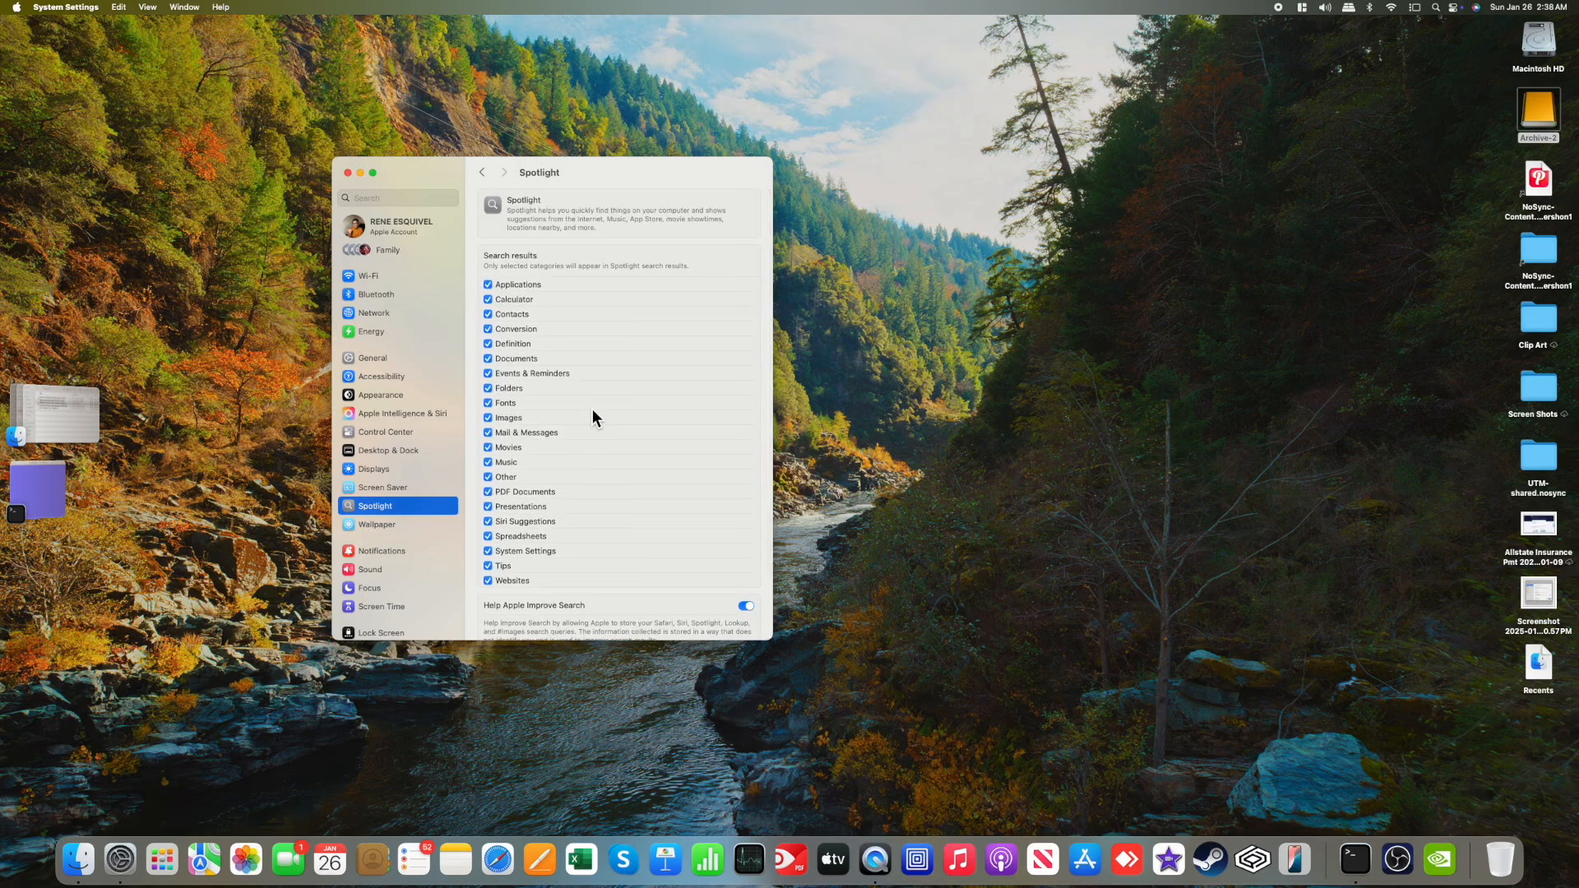
pyautogui.click(705, 620)
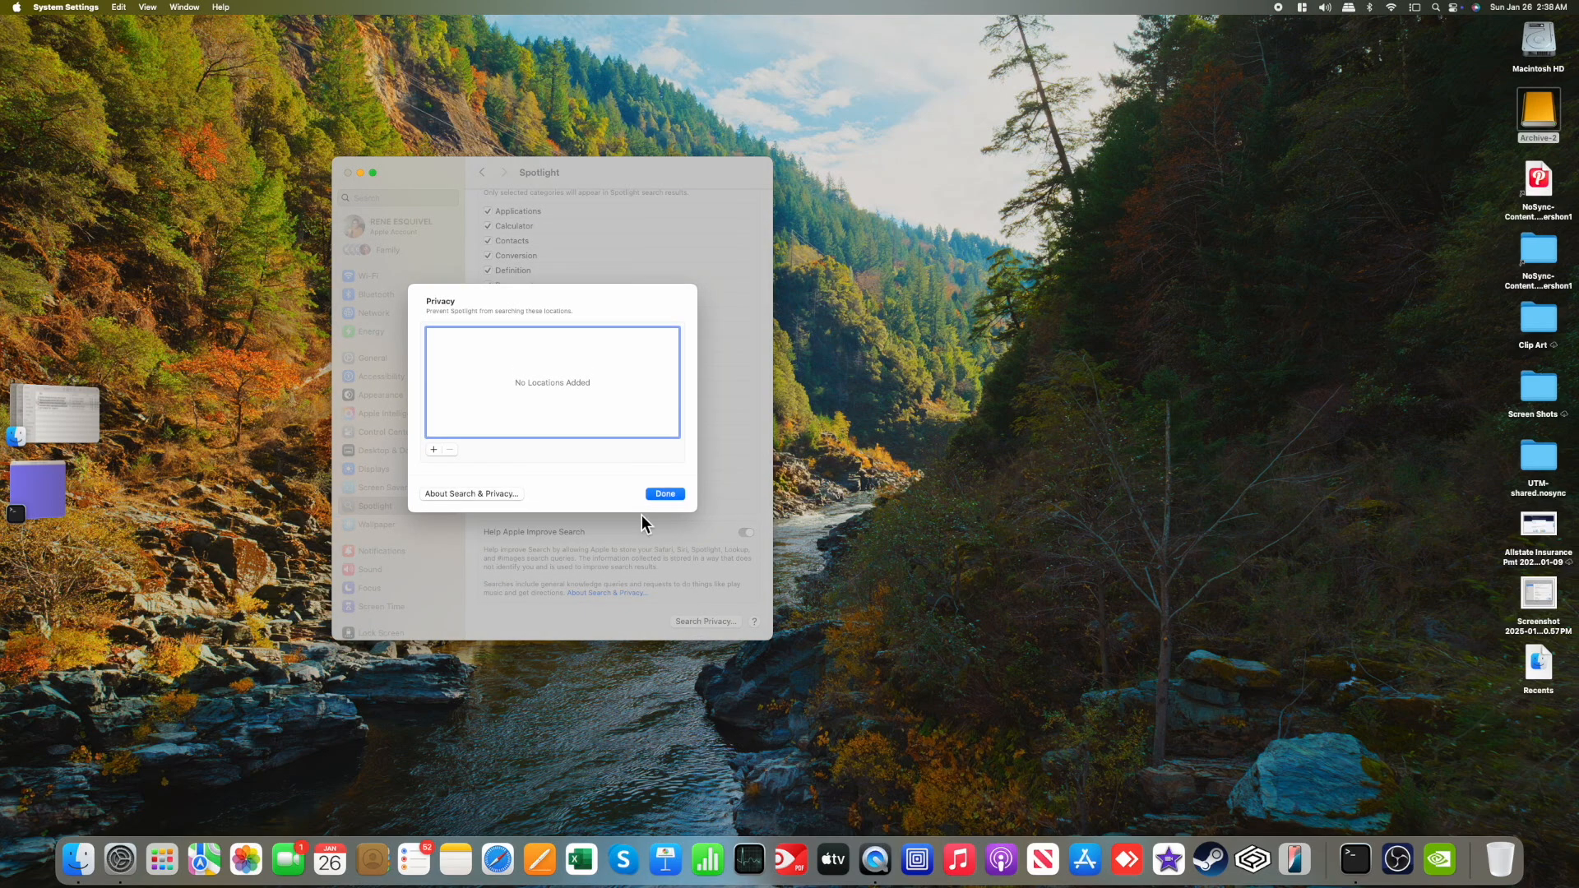
pyautogui.moveTo(1082, 349)
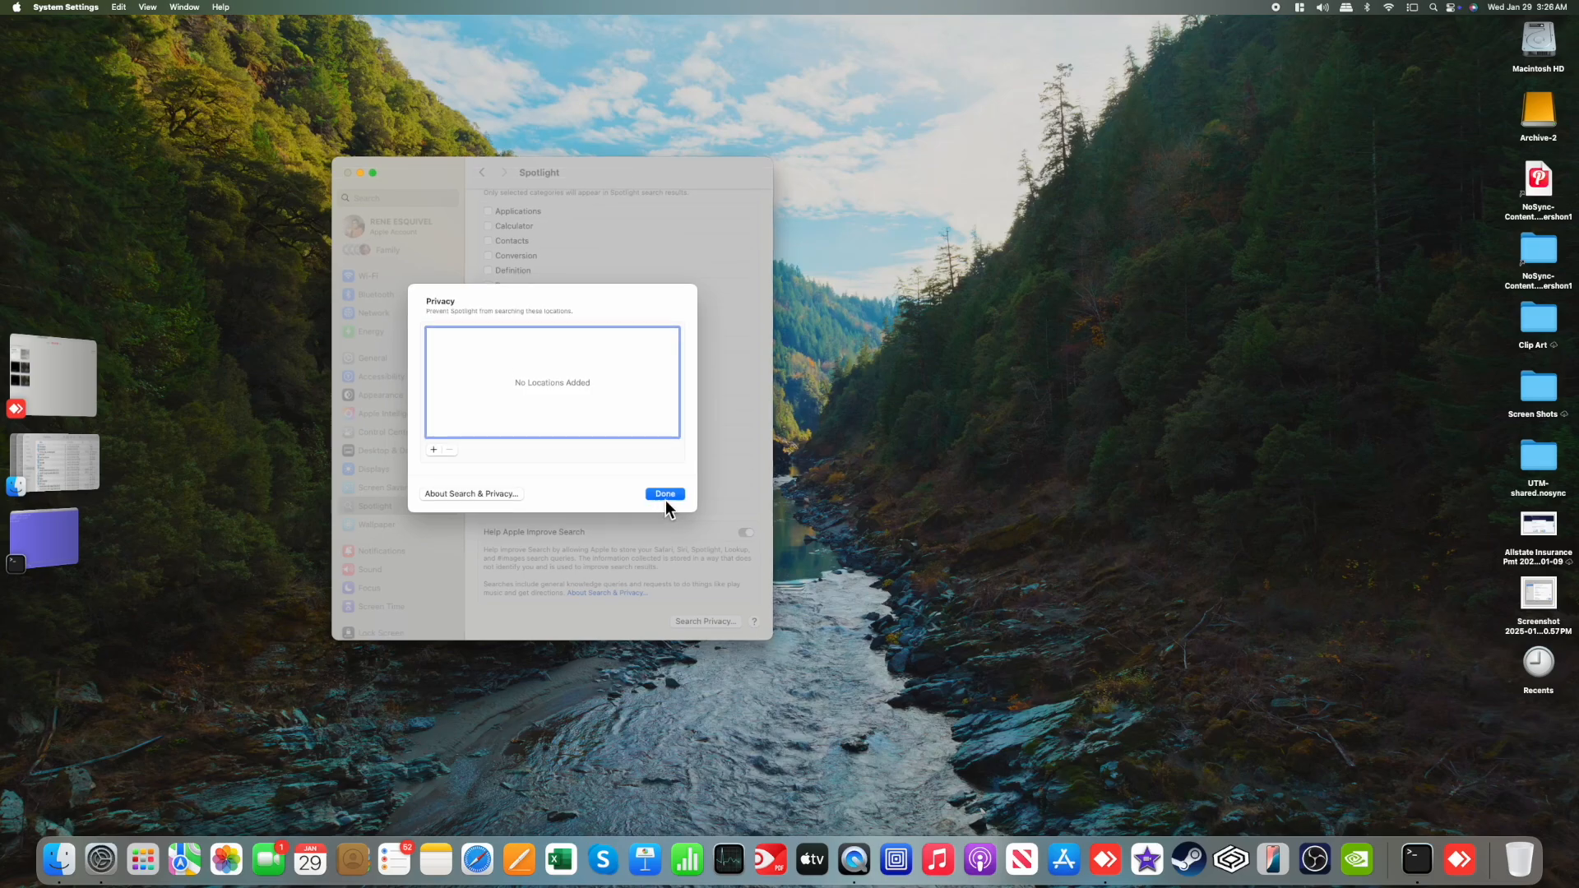
# Step: Close Search Privacy and leave Applications as the only Spotlight result category
pyautogui.click(664, 493)
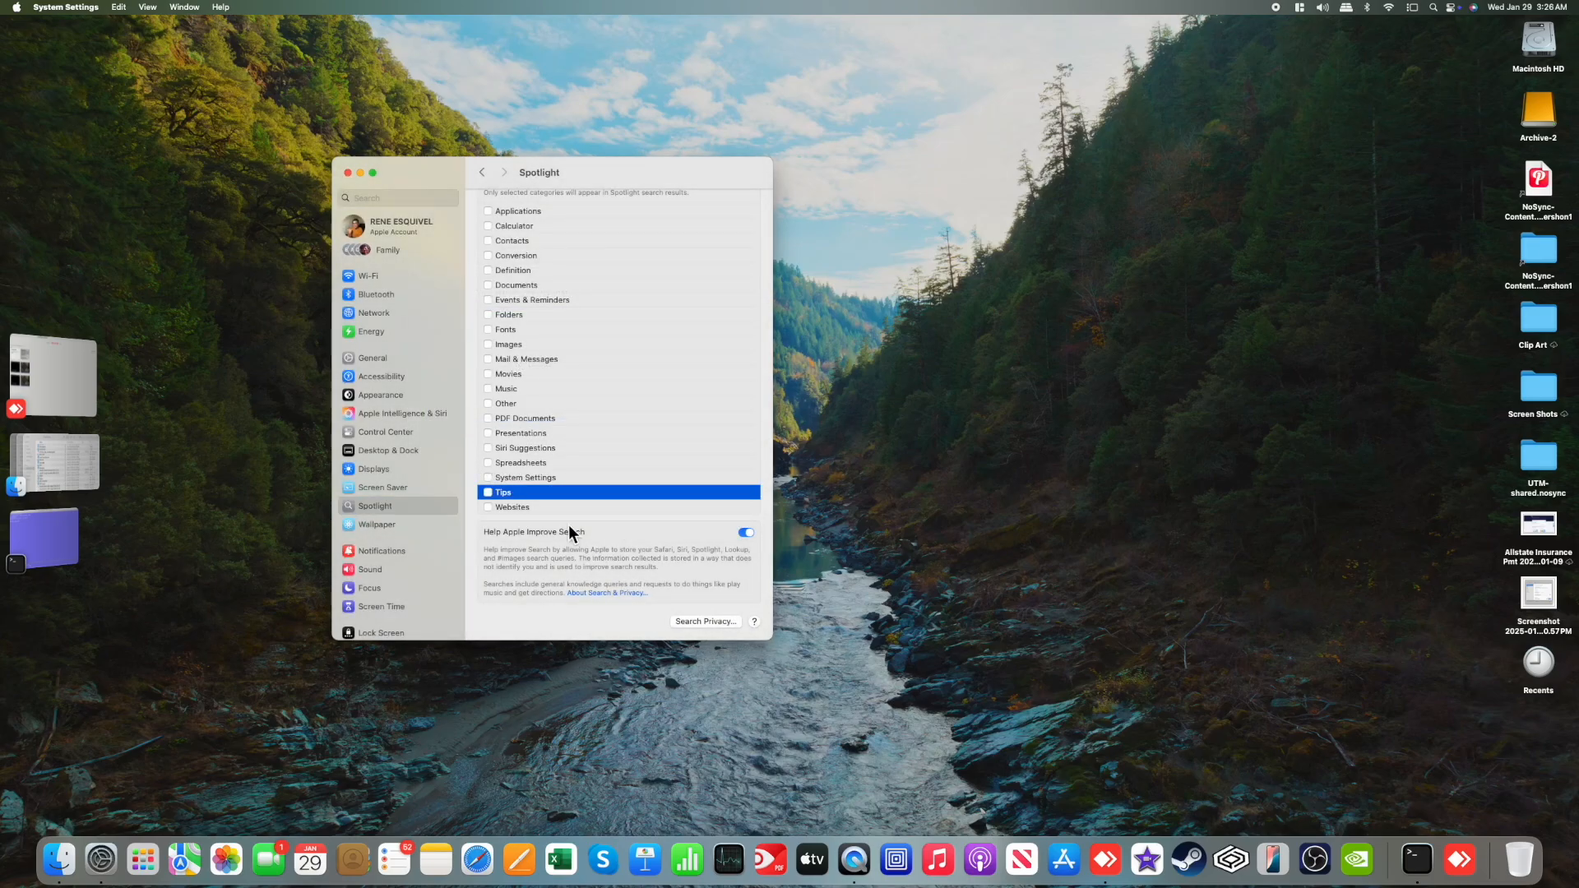
pyautogui.click(488, 210)
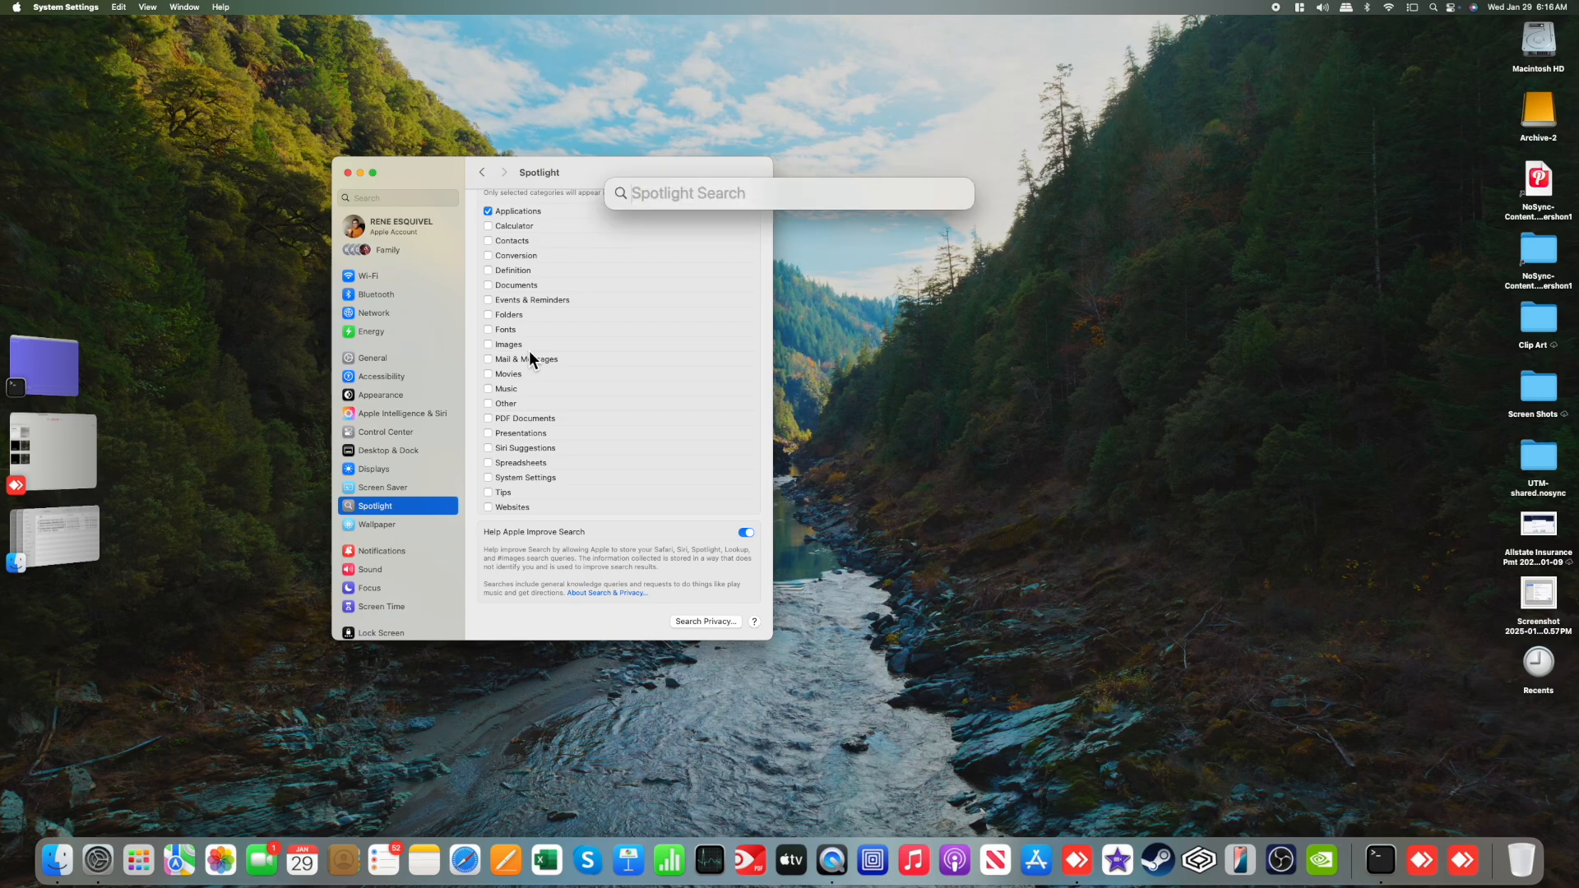
pyautogui.write('get Started')
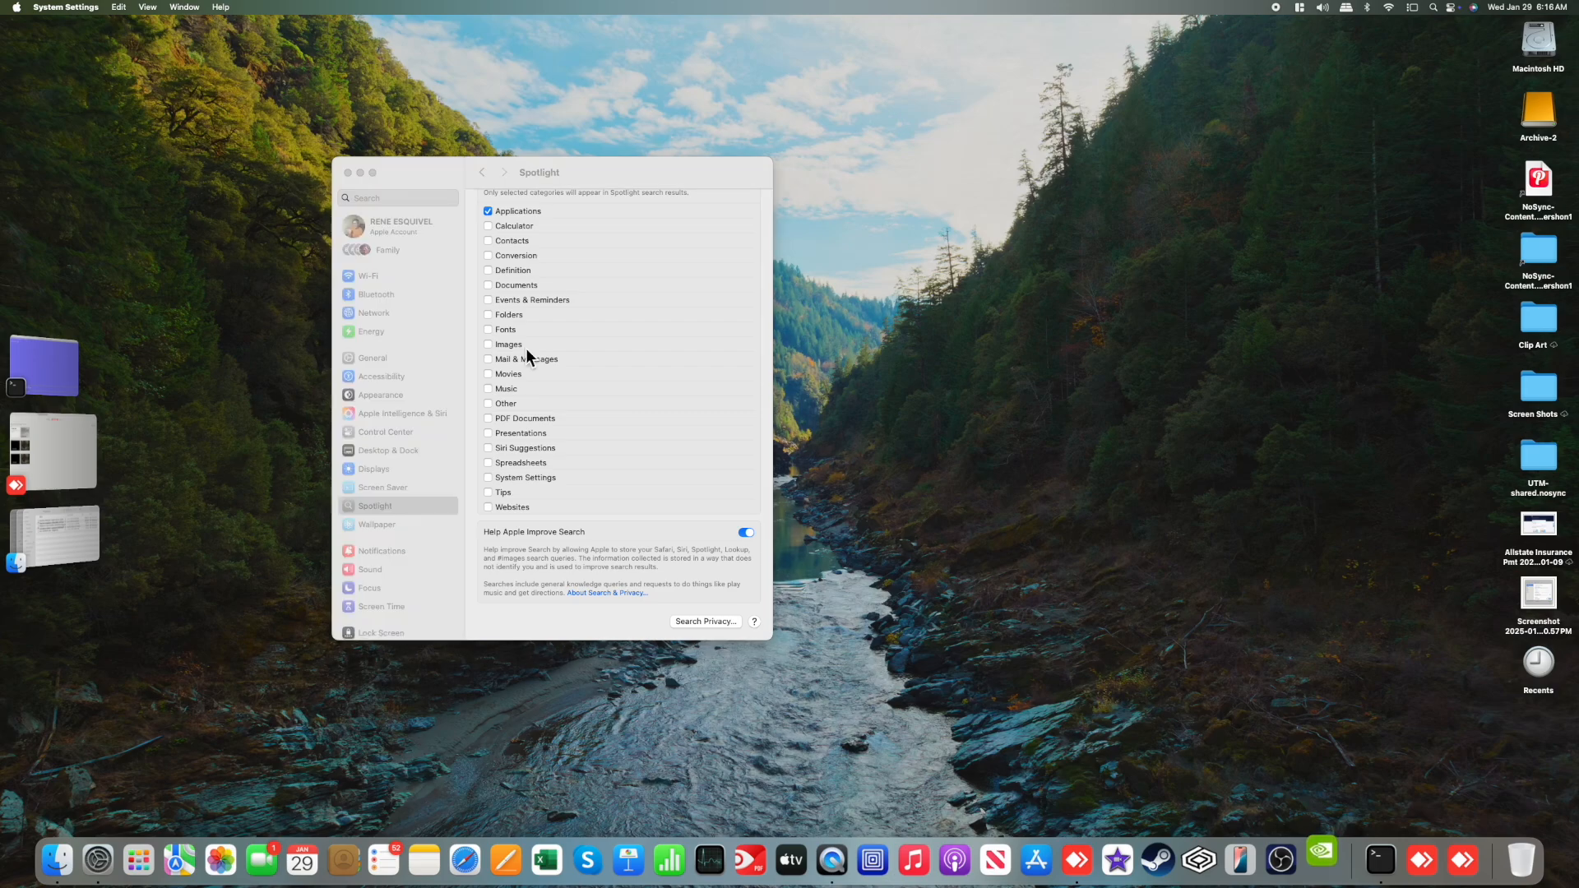
pyautogui.click(1320, 860)
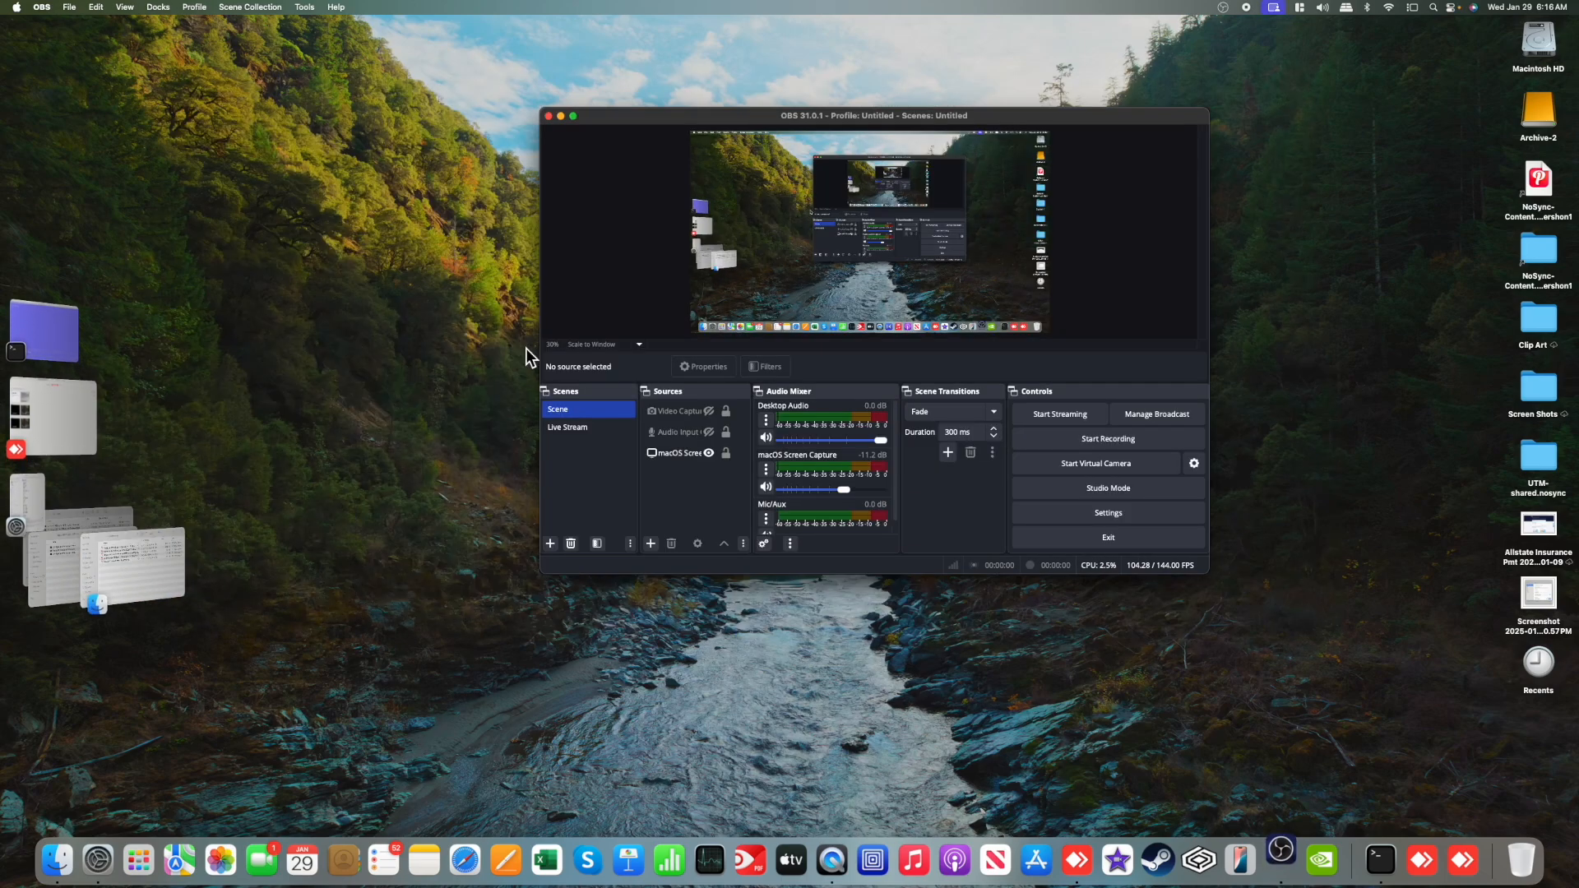
pyautogui.click(55, 861)
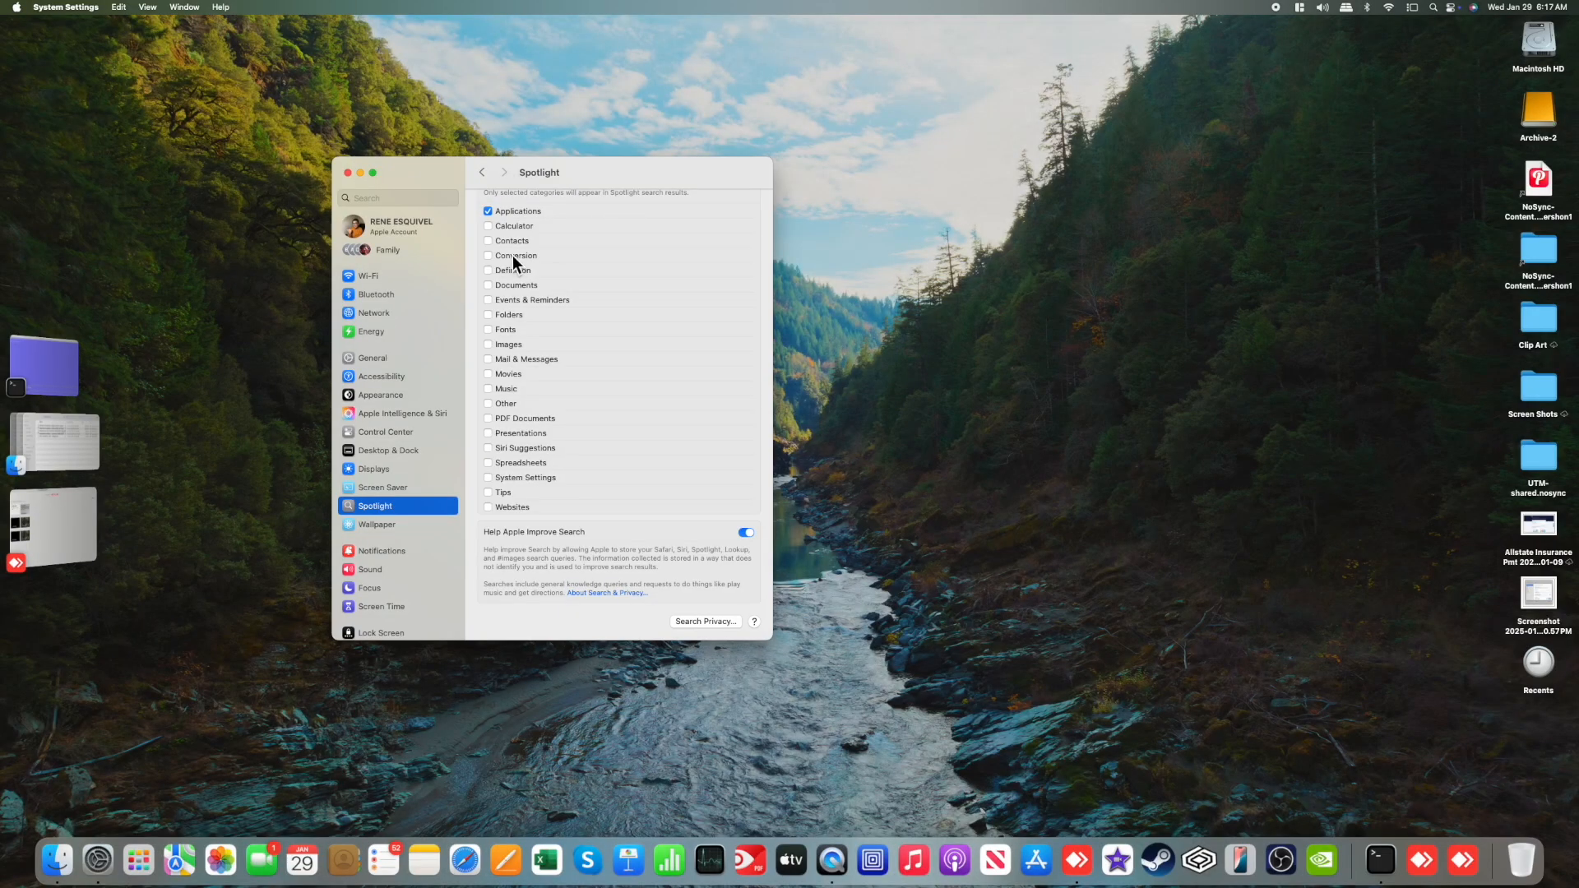
# Step: Re-enable Documents, Folders, Images, Mail & Messages, Presentations and Spreadsheets in Spotlight results
pyautogui.click(488, 285)
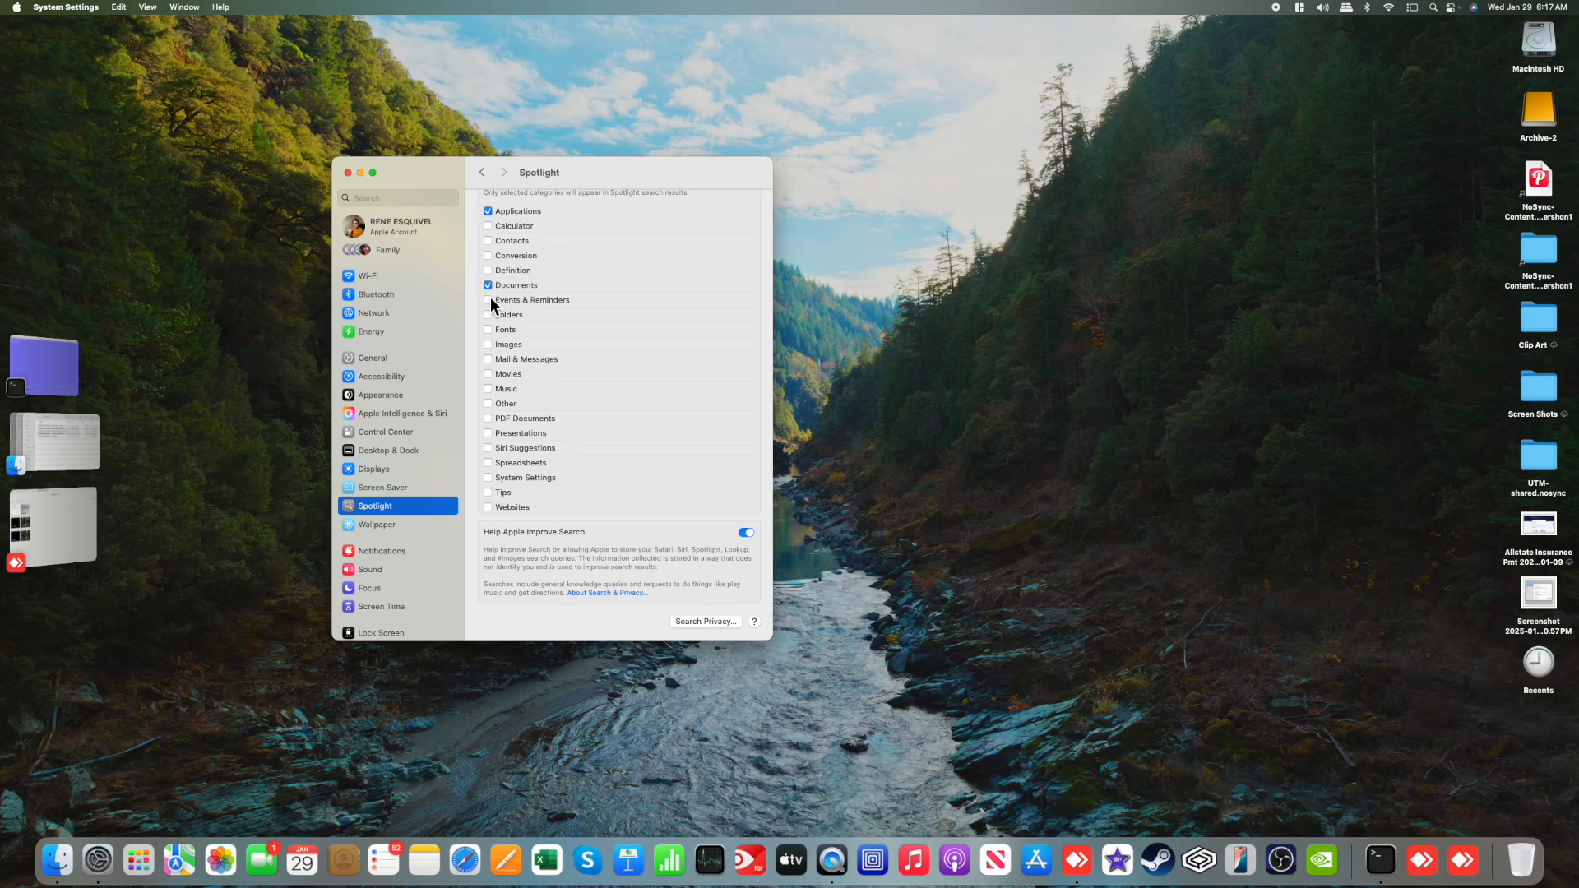
pyautogui.click(489, 314)
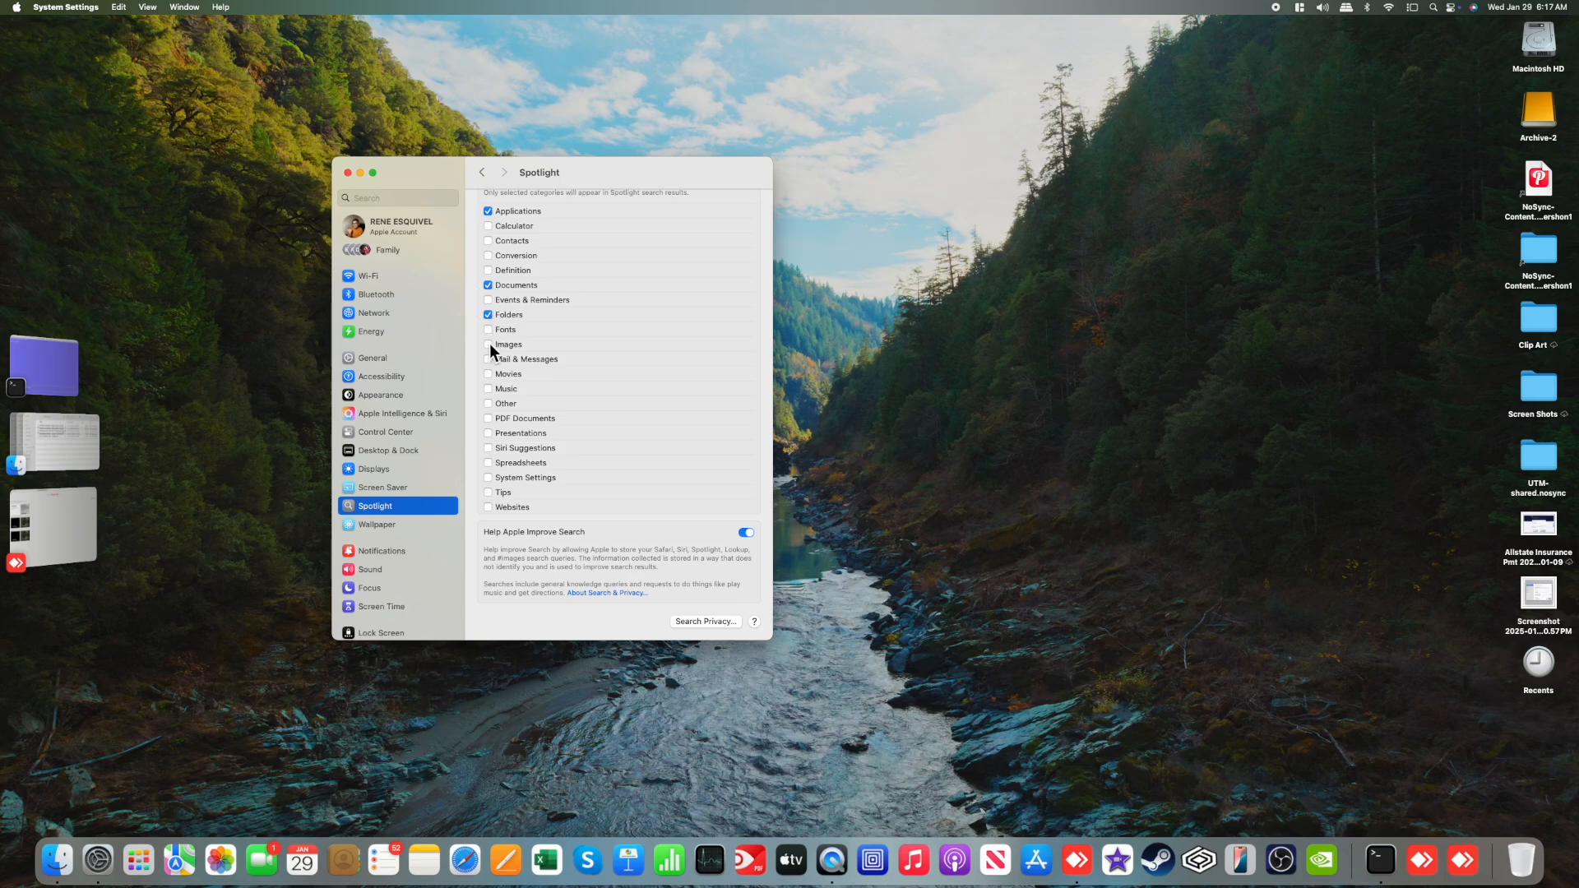
pyautogui.click(488, 345)
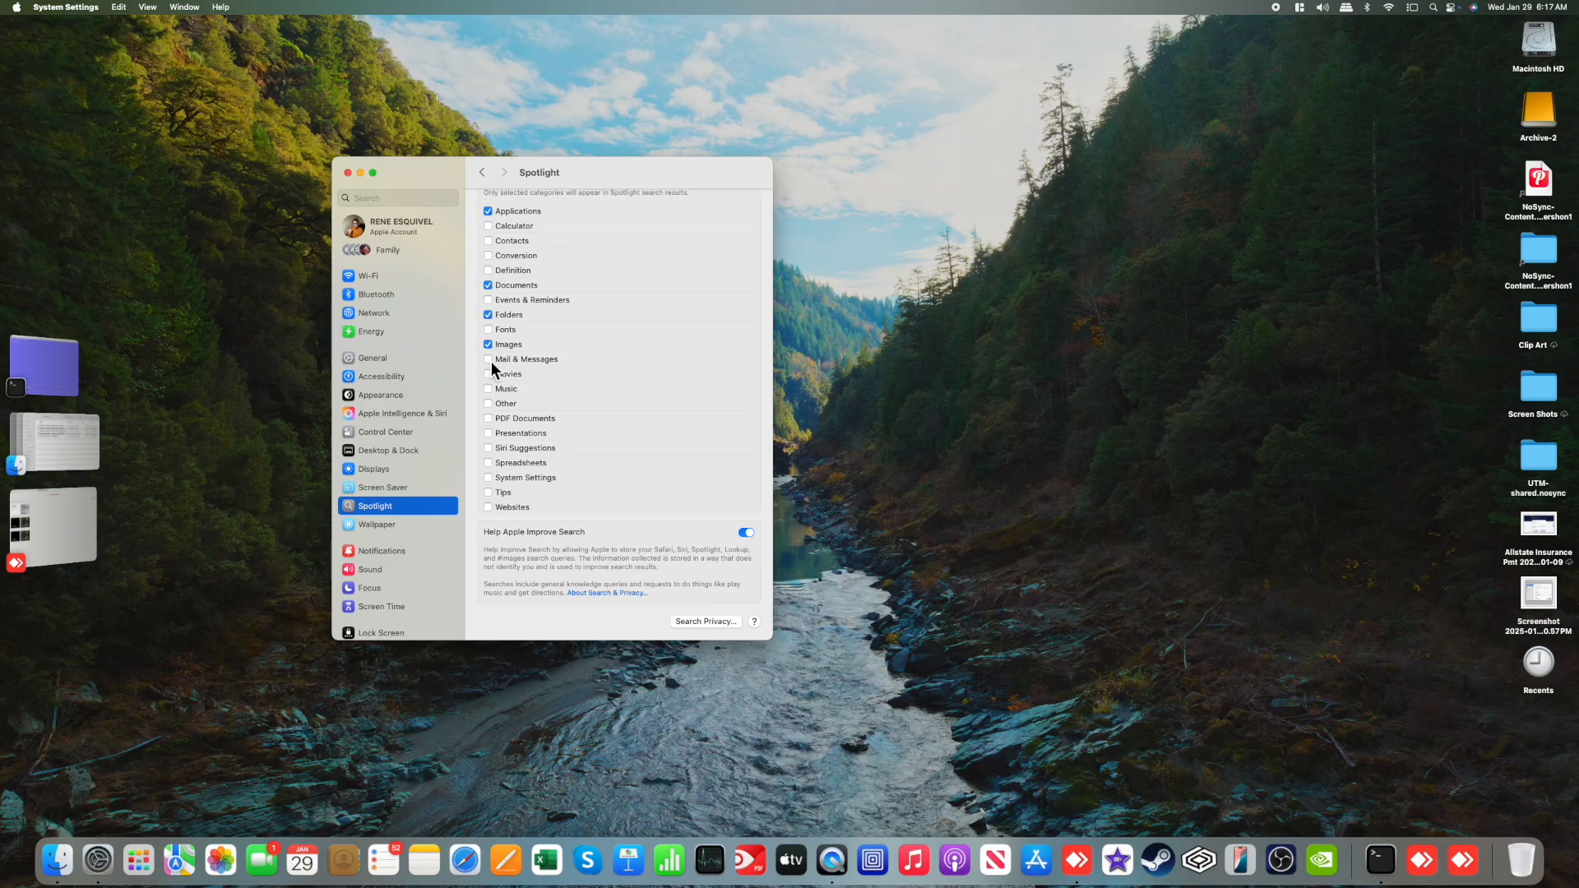
pyautogui.click(489, 358)
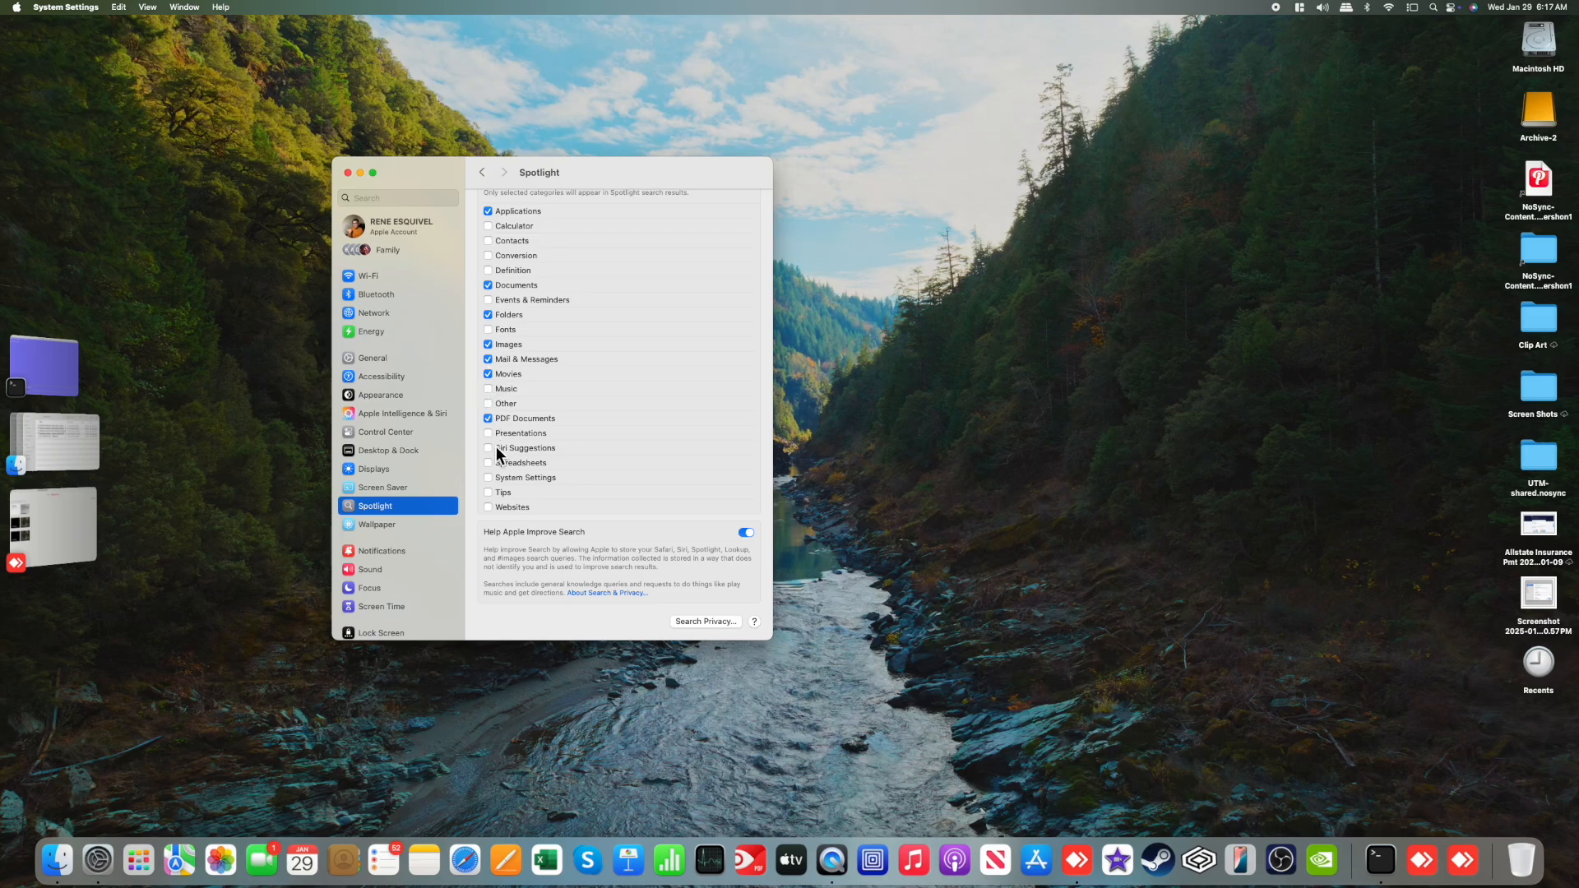
pyautogui.click(489, 433)
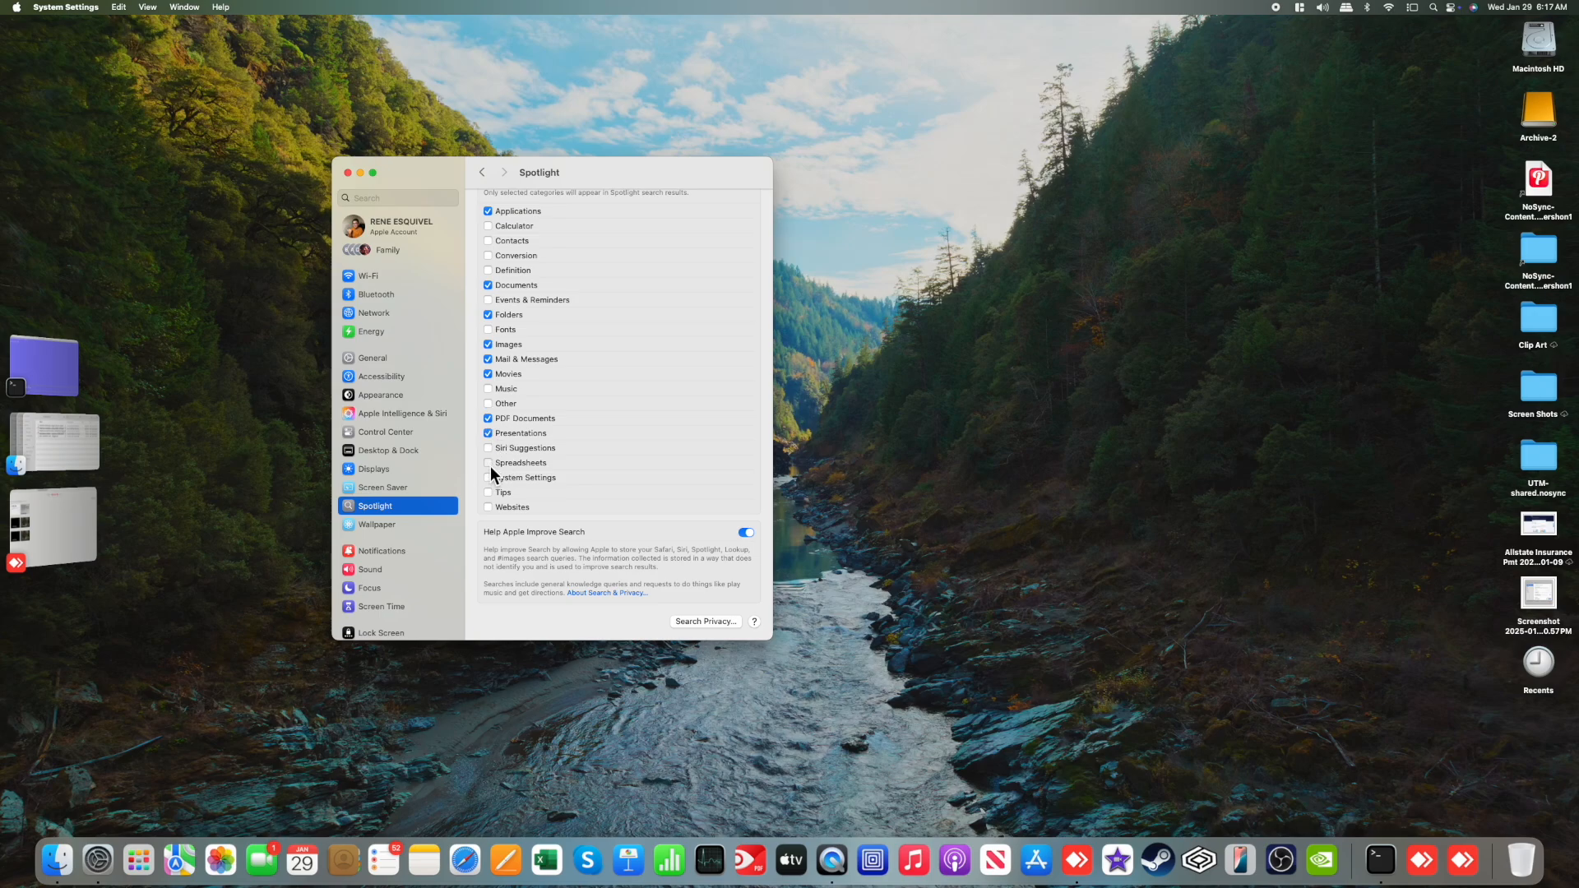
pyautogui.click(489, 463)
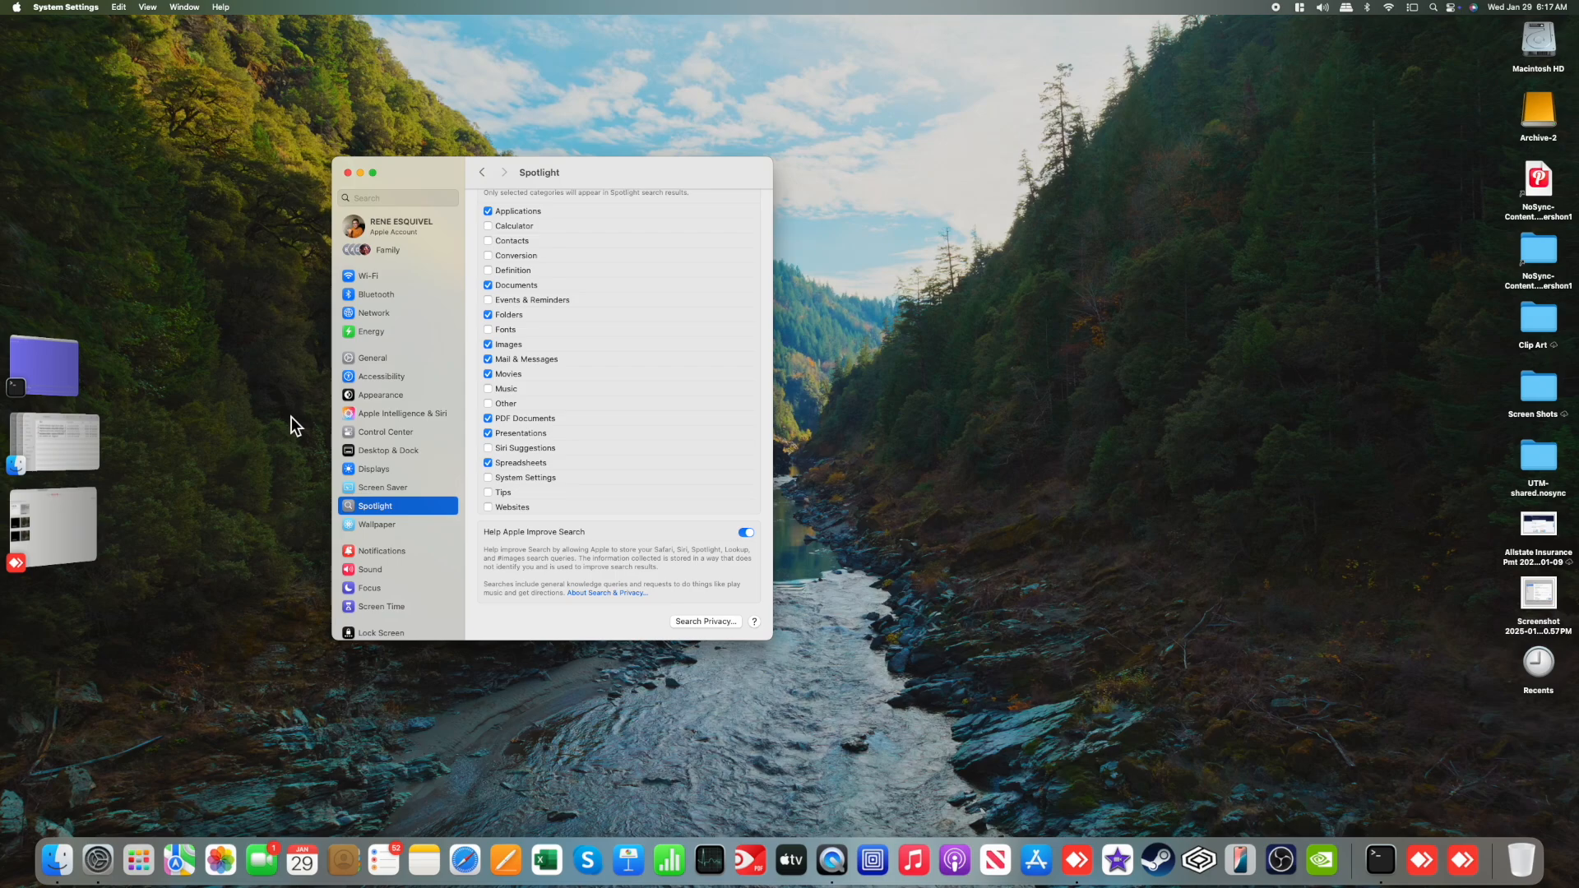
pyautogui.moveTo(1153, 97)
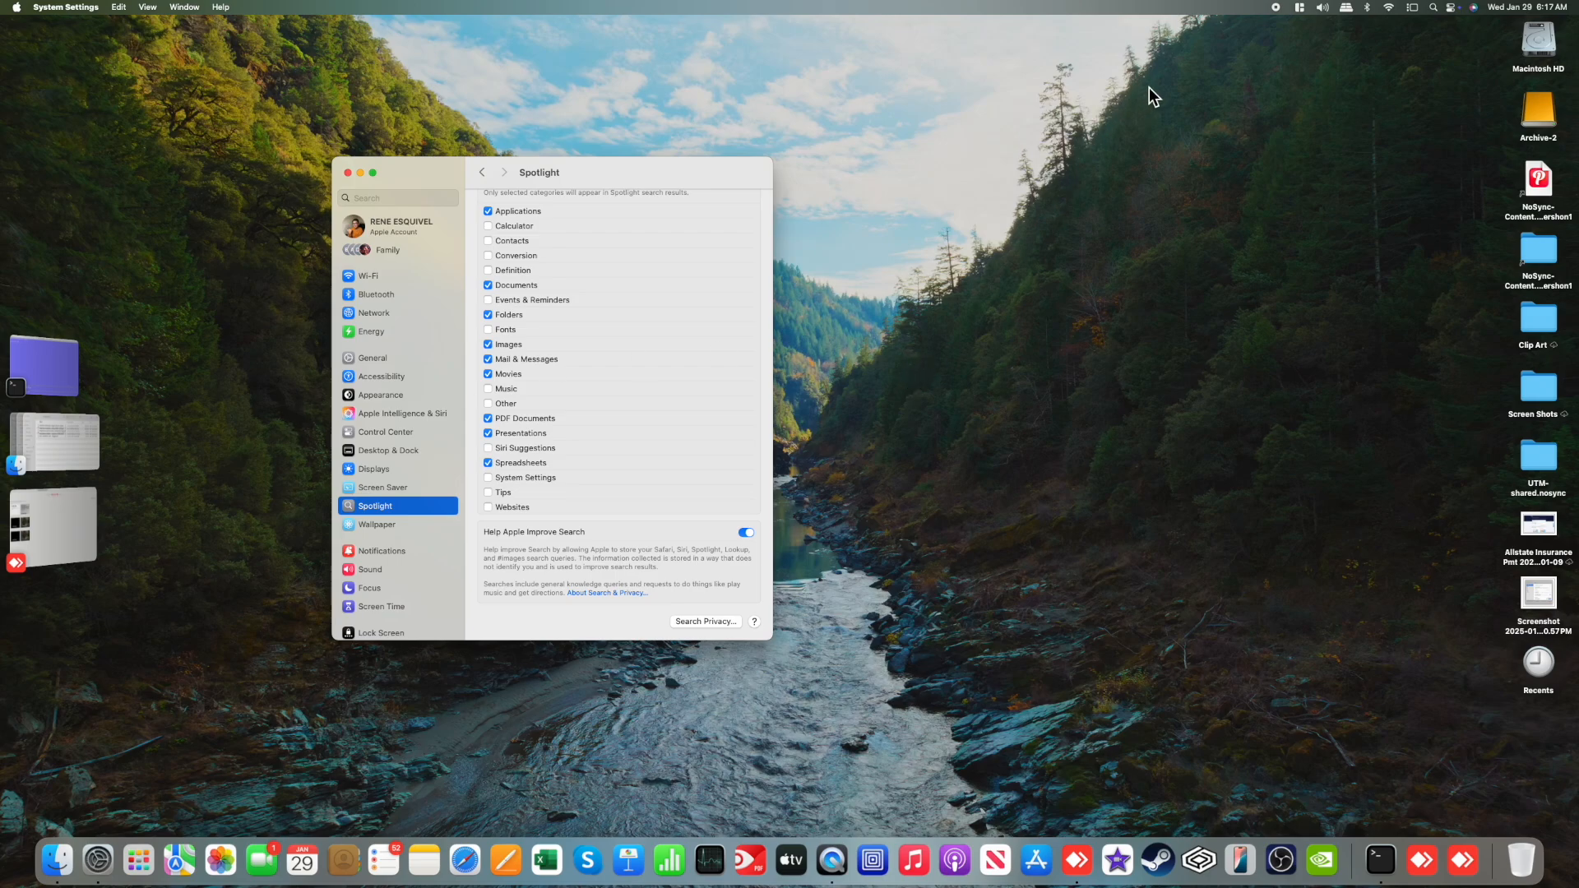
pyautogui.moveTo(1224, 57)
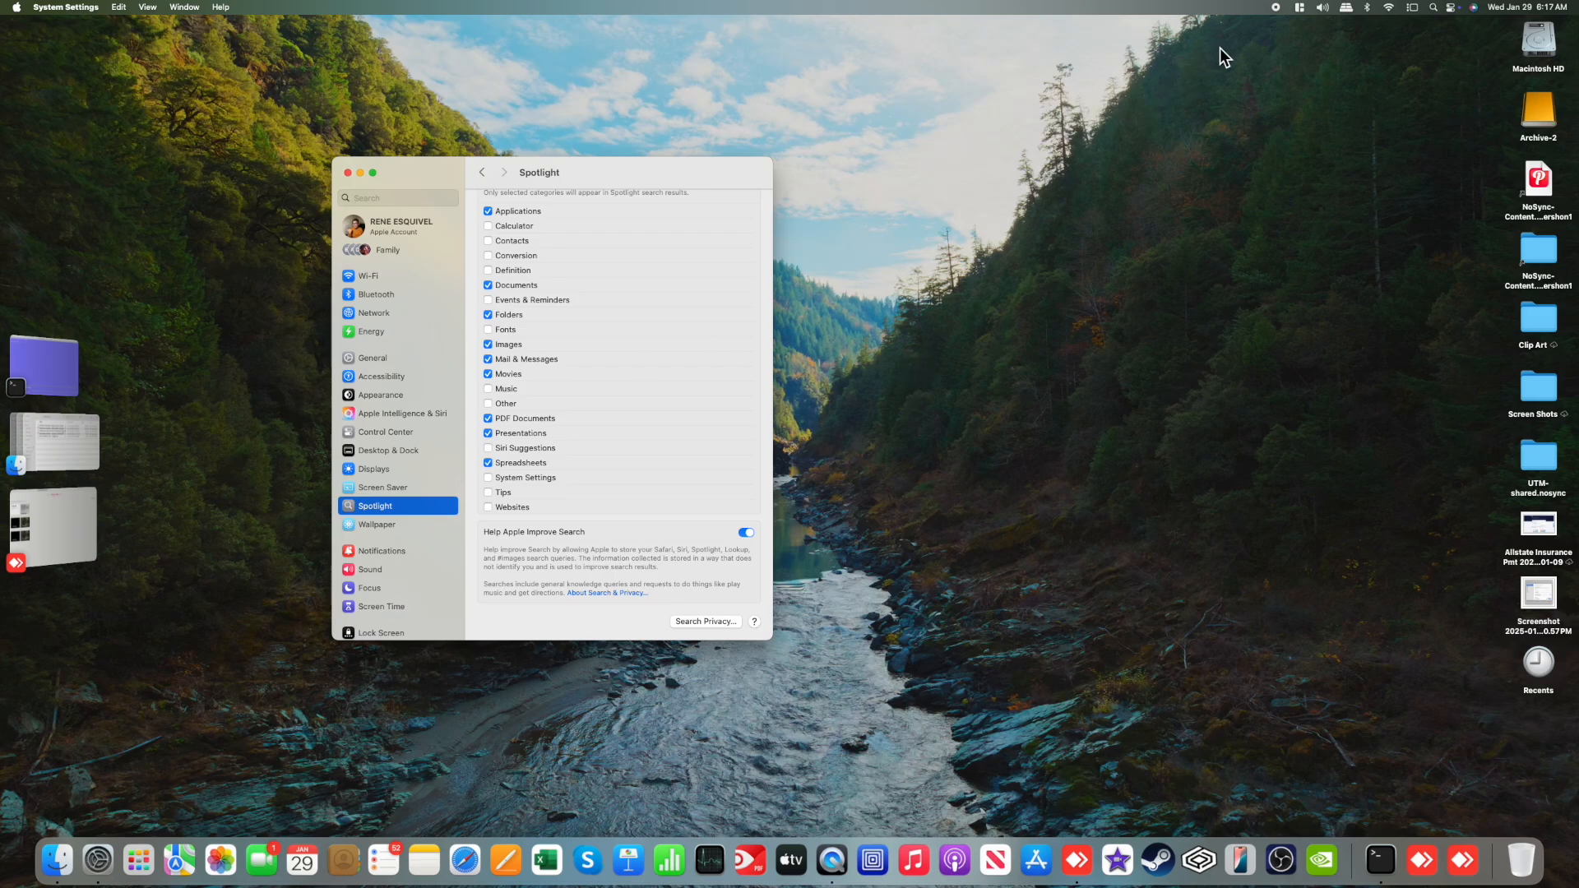
pyautogui.moveTo(1028, 139)
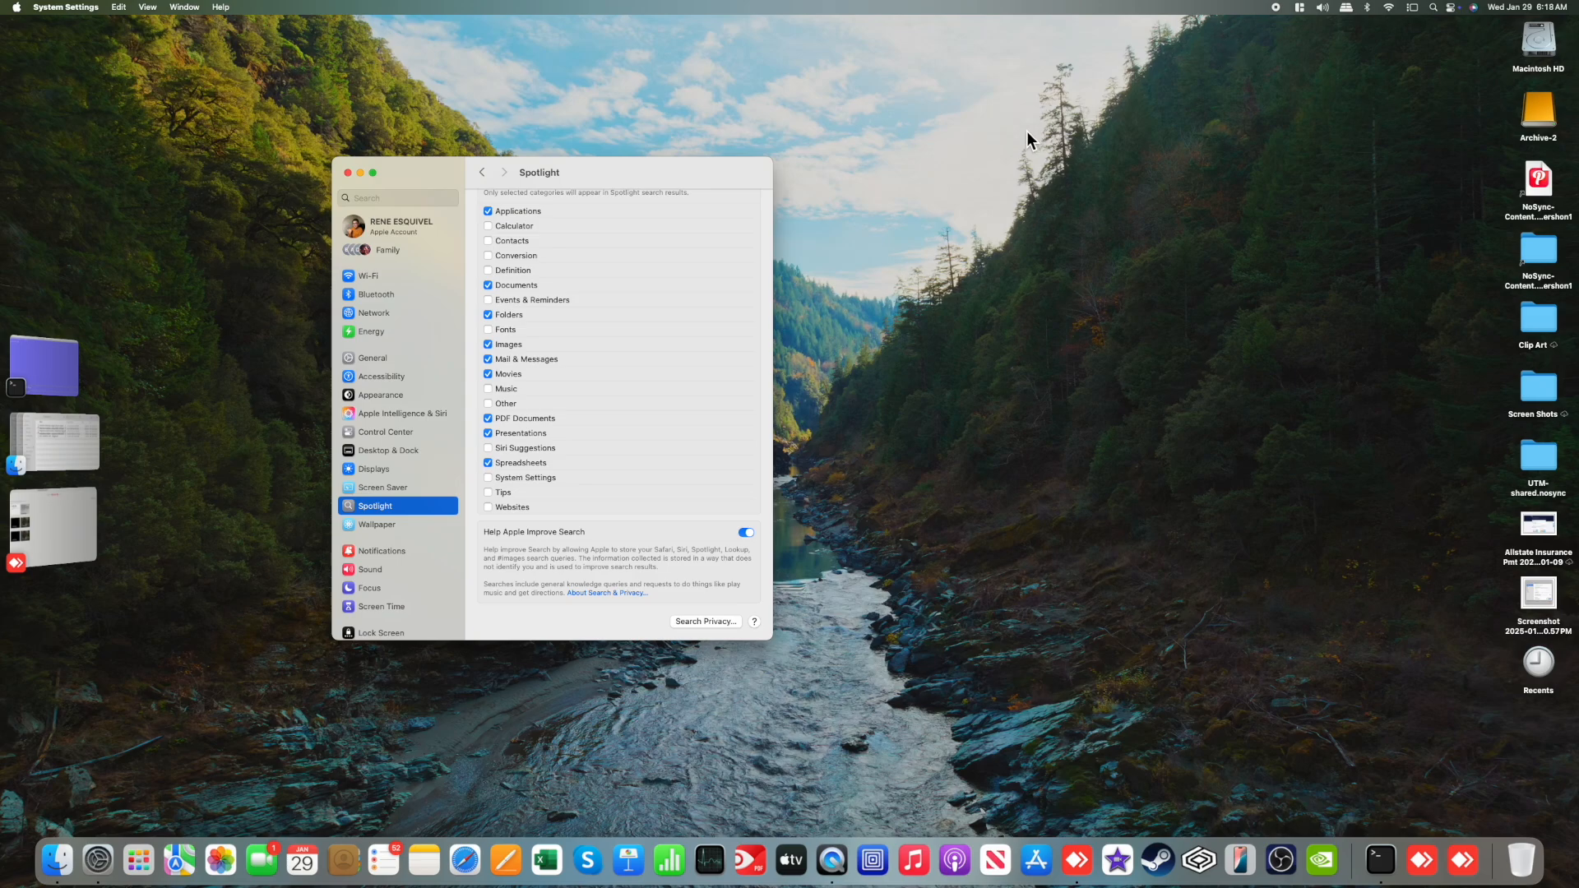
# Step: Search This Mac in Finder for 'timesheet' to list the matching PDF and Word documents
pyautogui.write('safari')
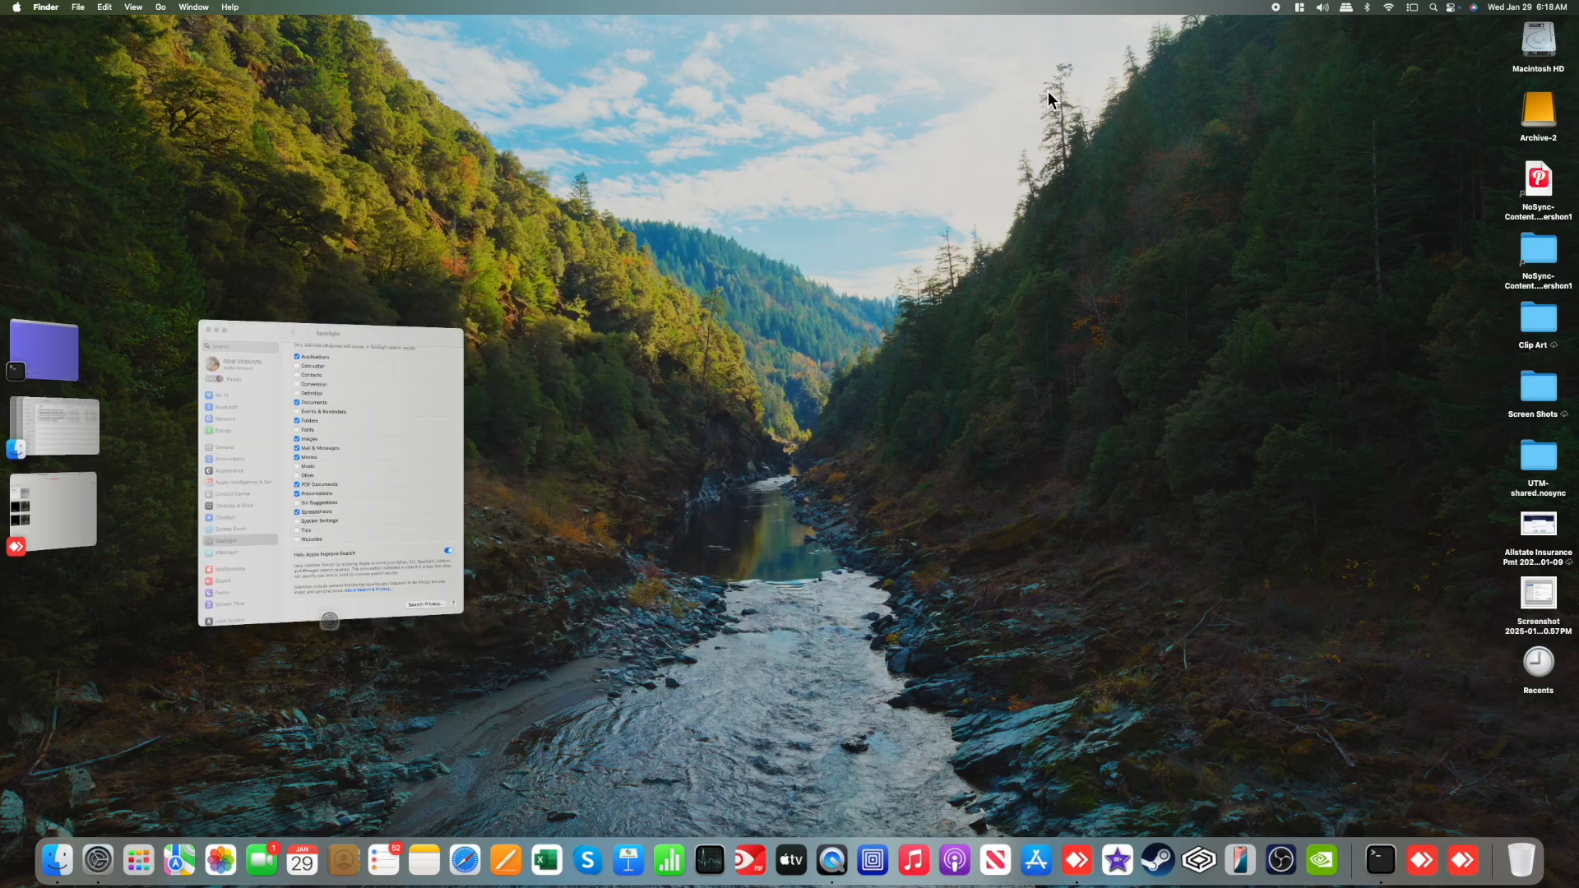
pyautogui.click(210, 333)
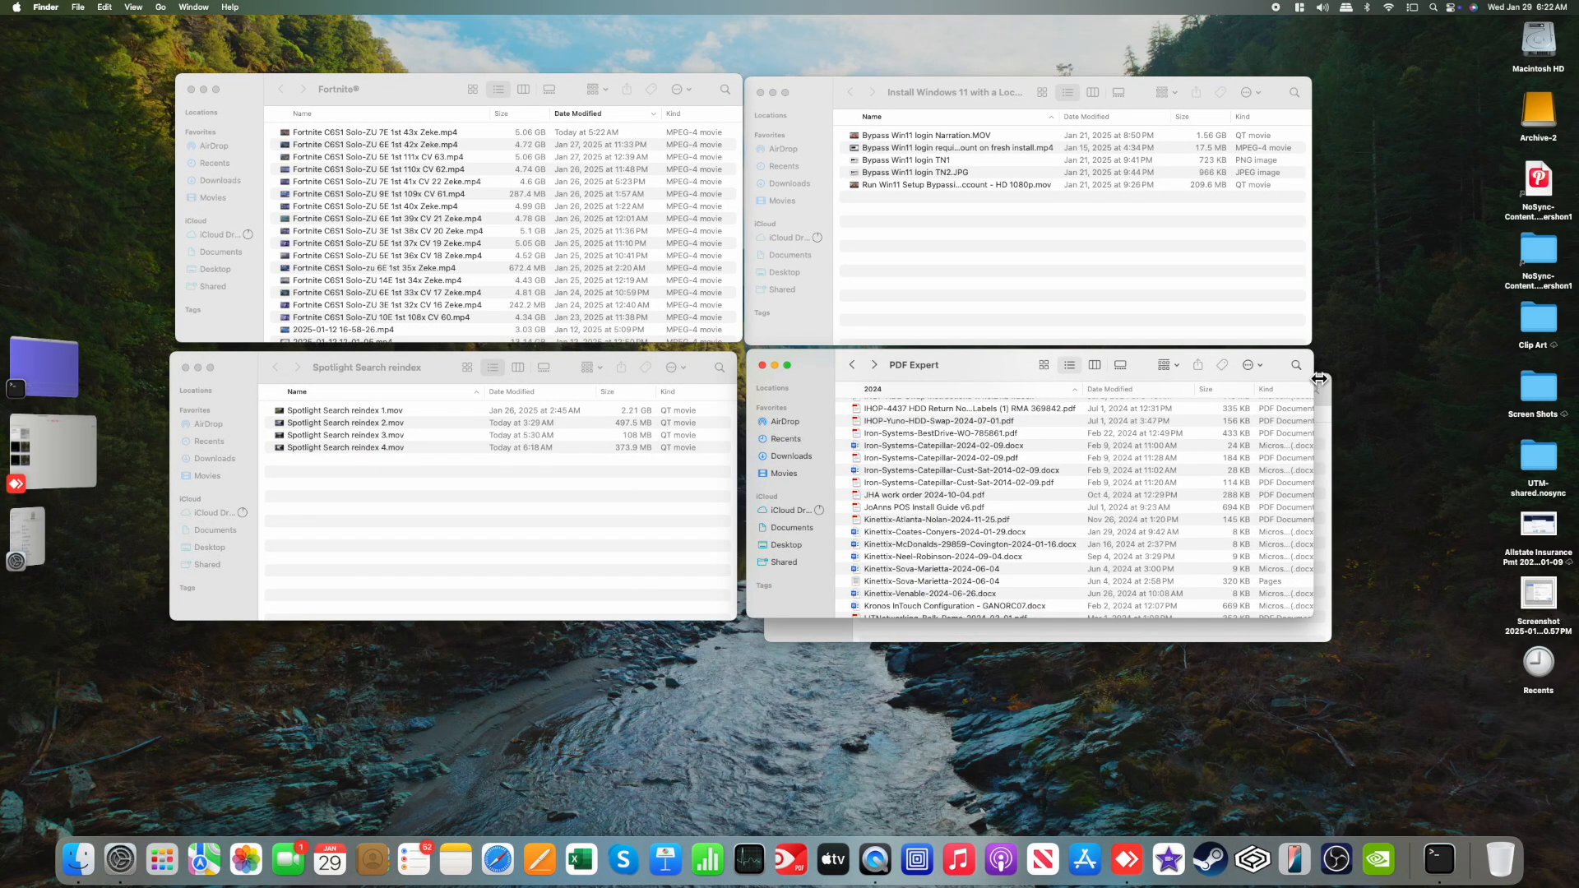
pyautogui.write('tim')
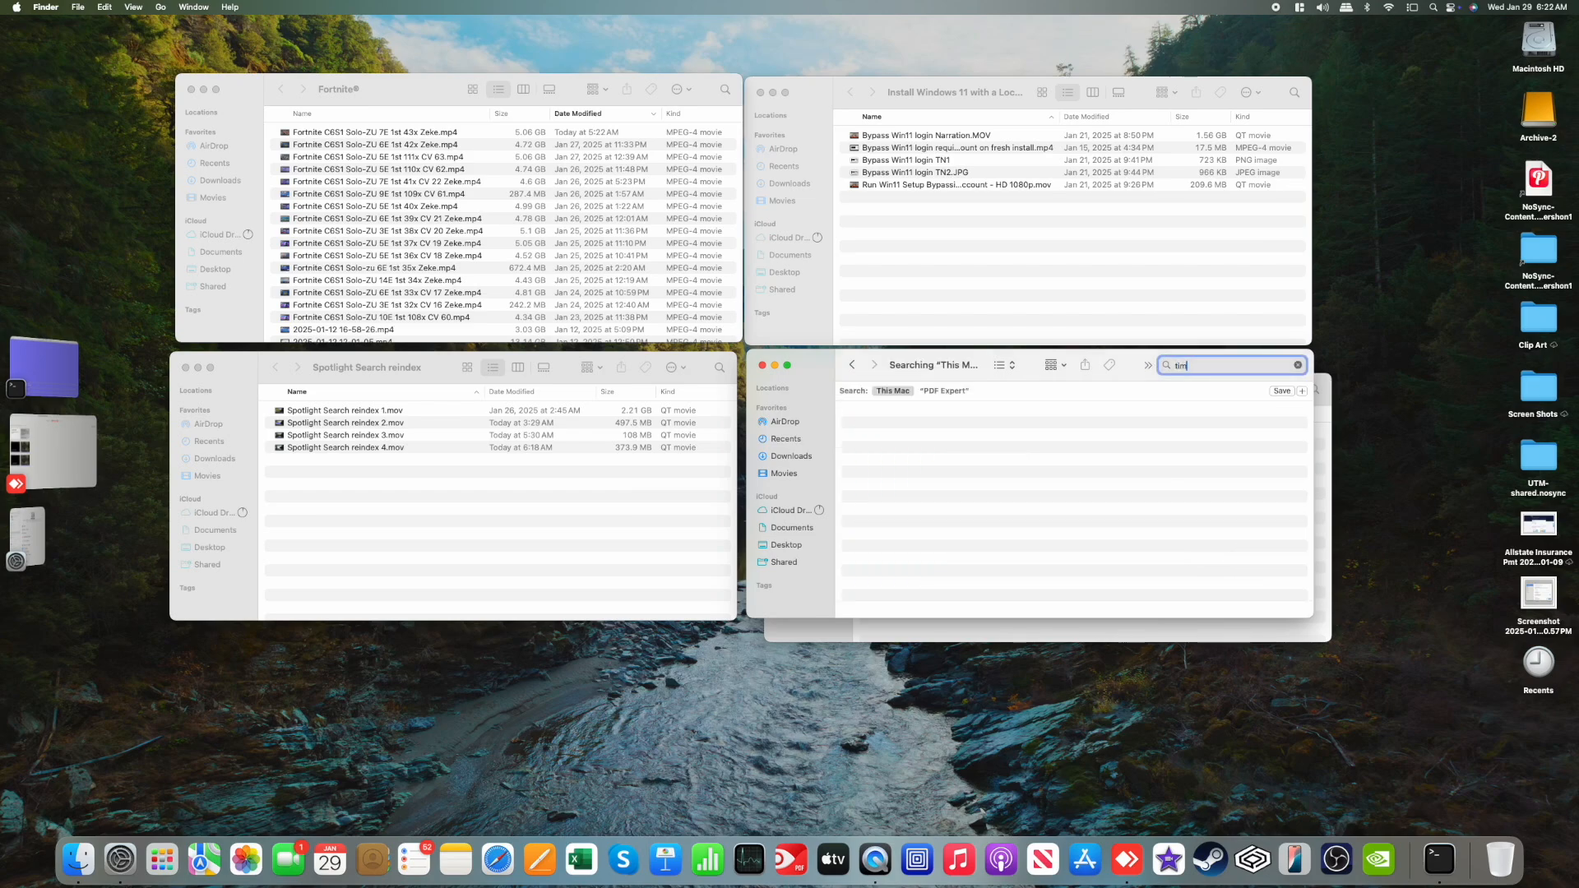
pyautogui.write('e')
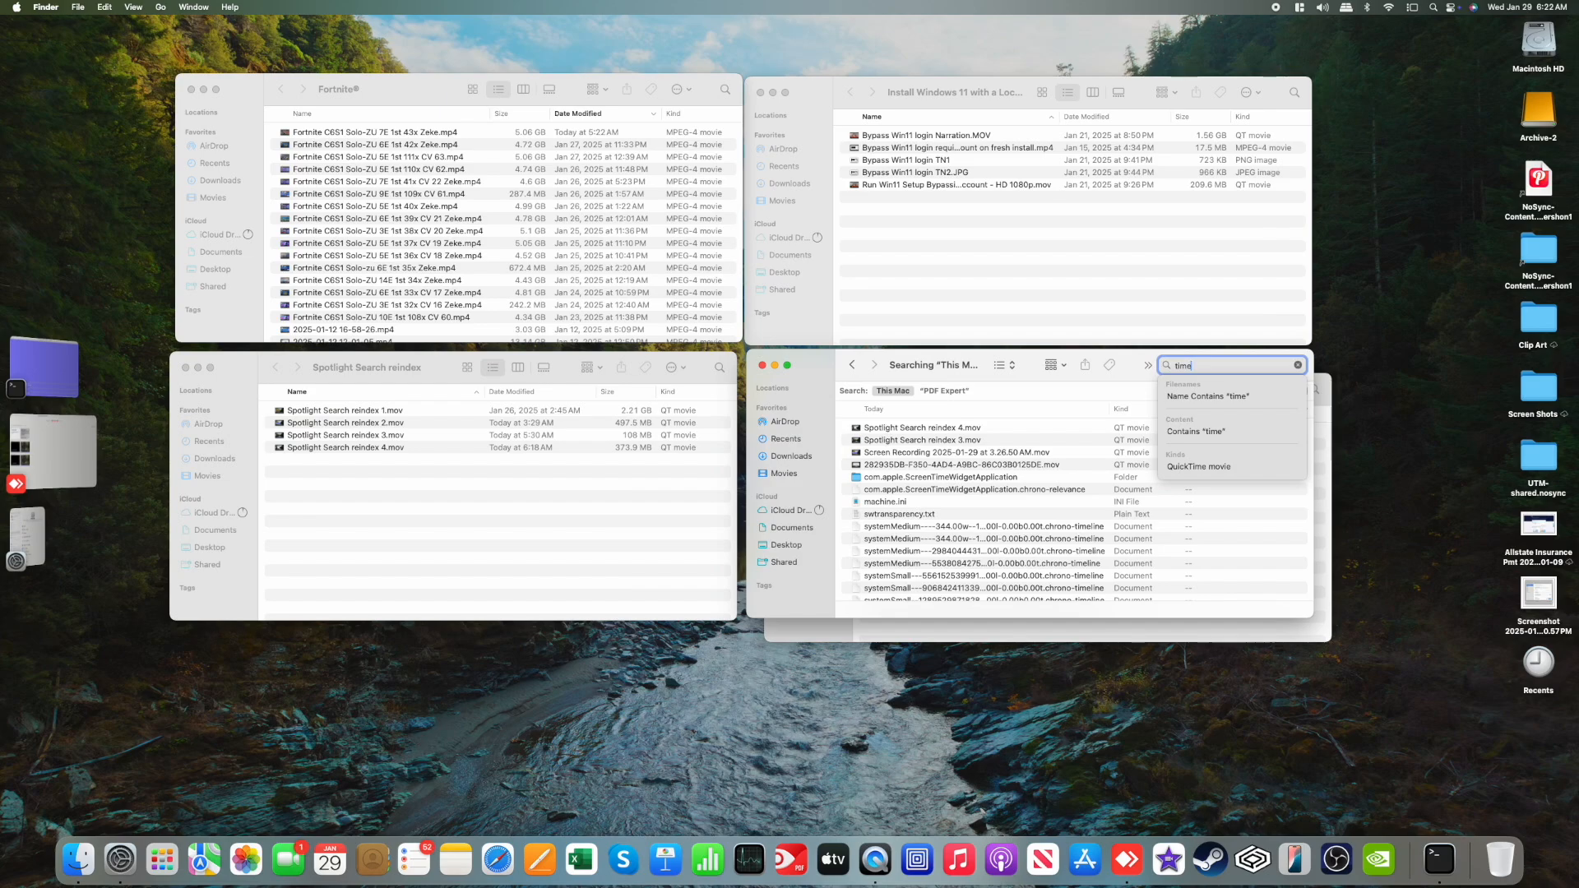
pyautogui.write('sheet')
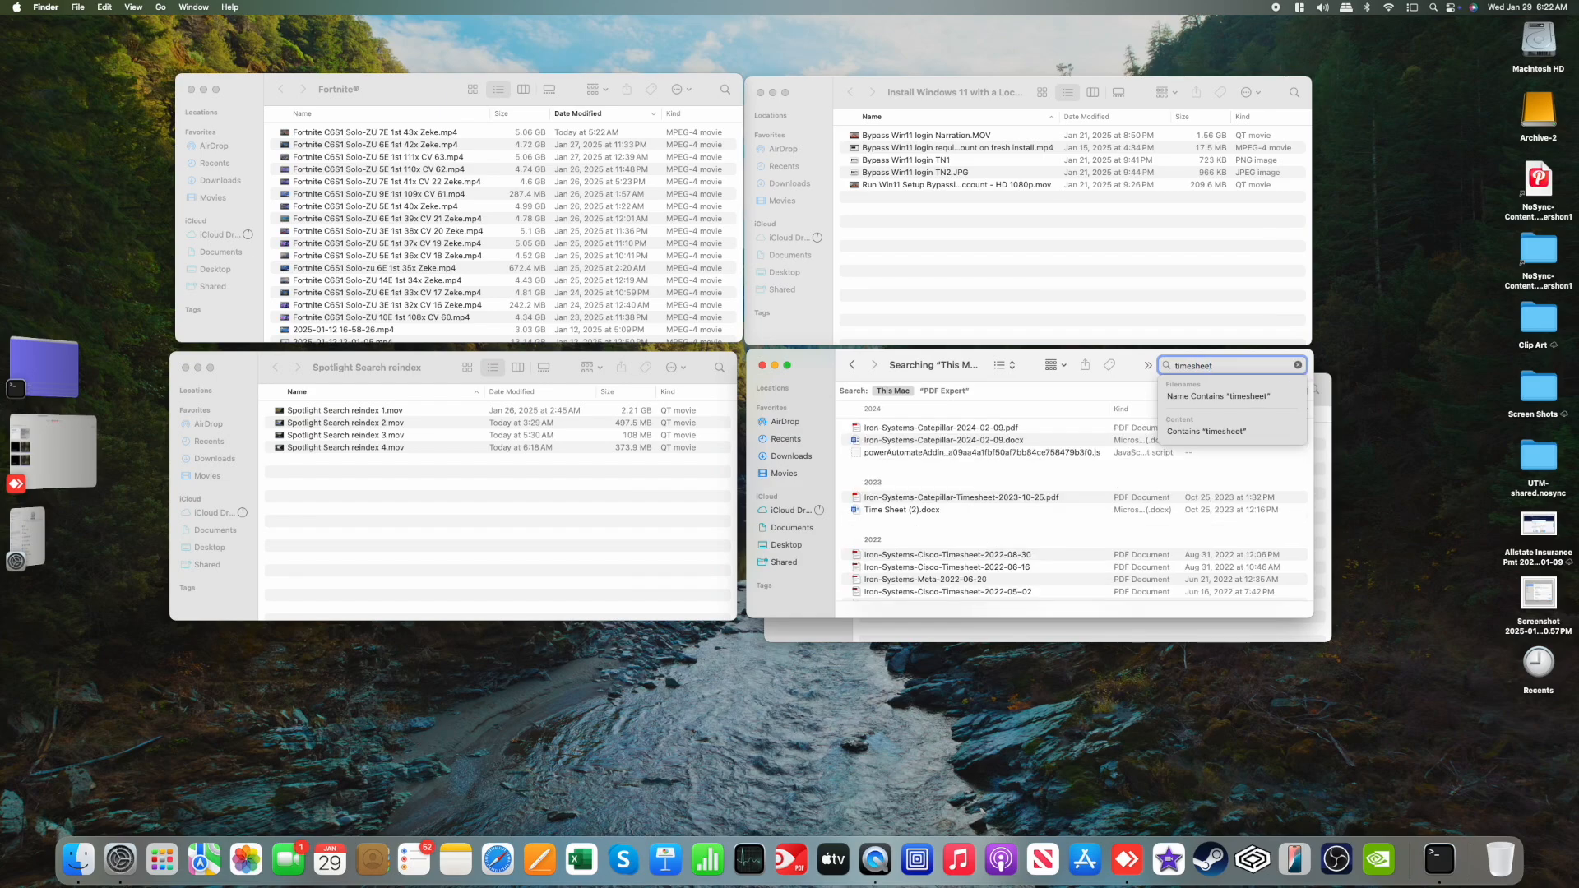